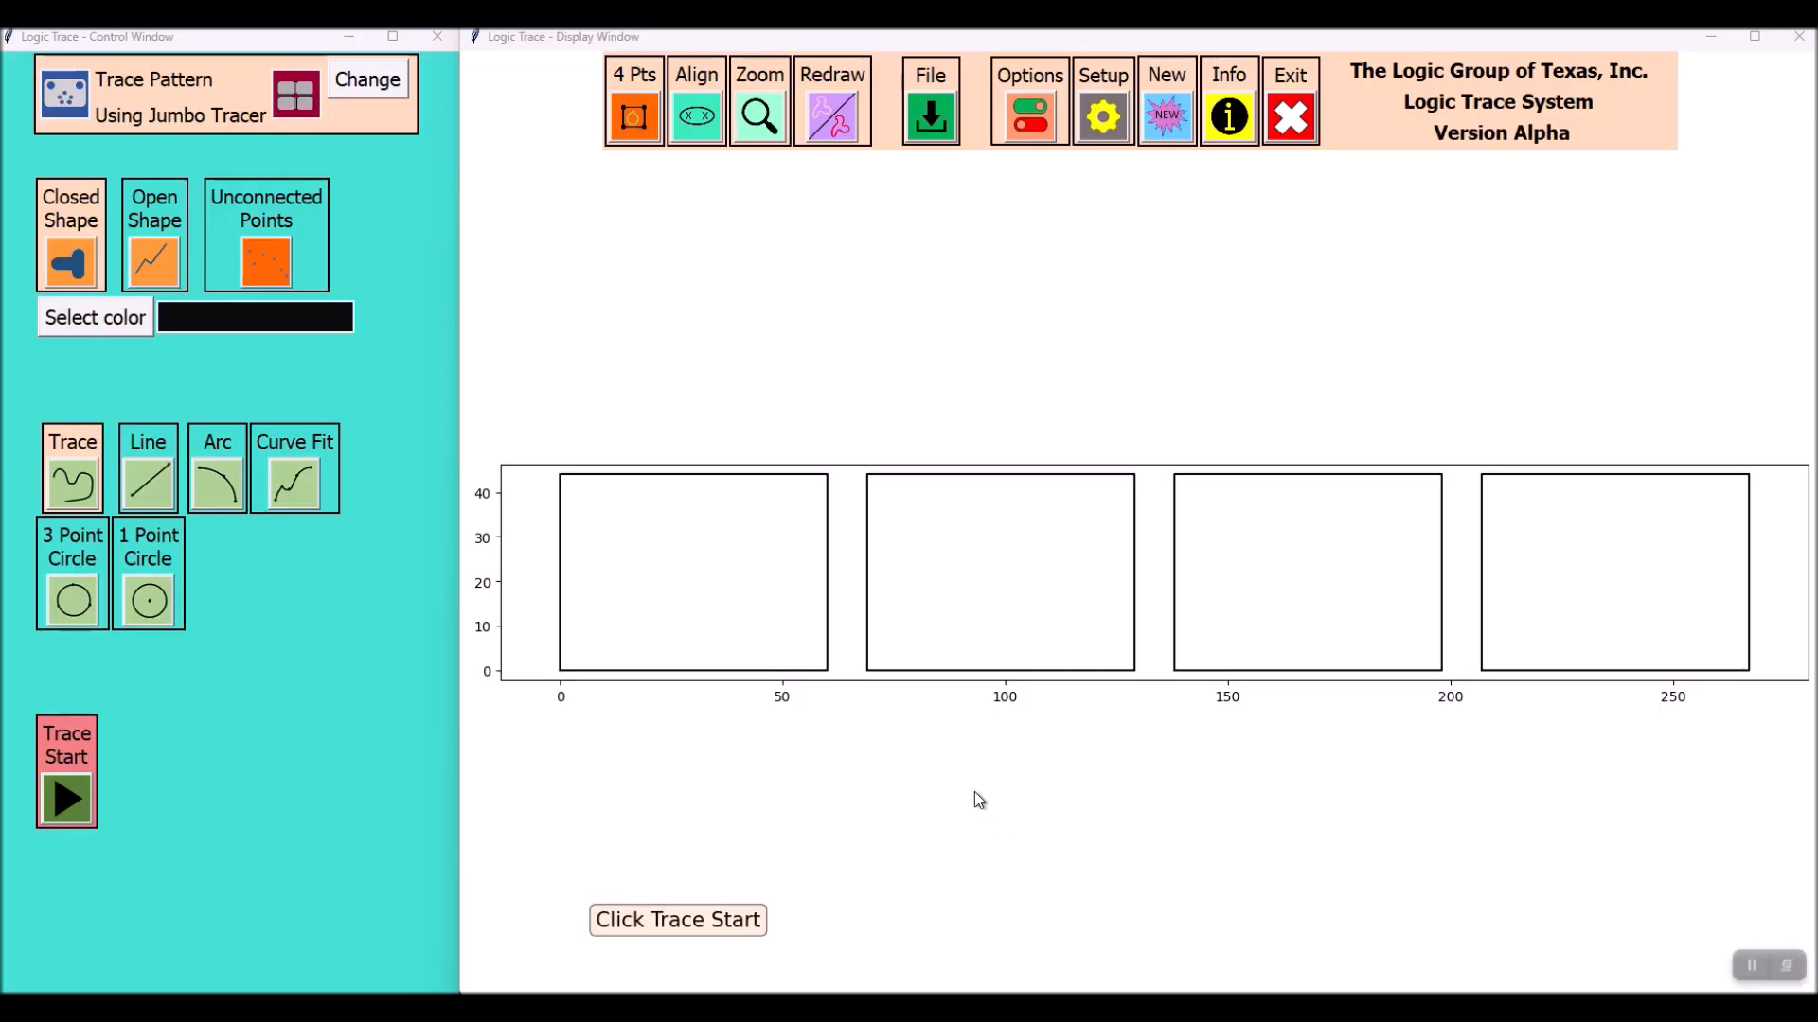
Cancel the two-point alignment and start tracing with the three-point Arc tool
click(694, 101)
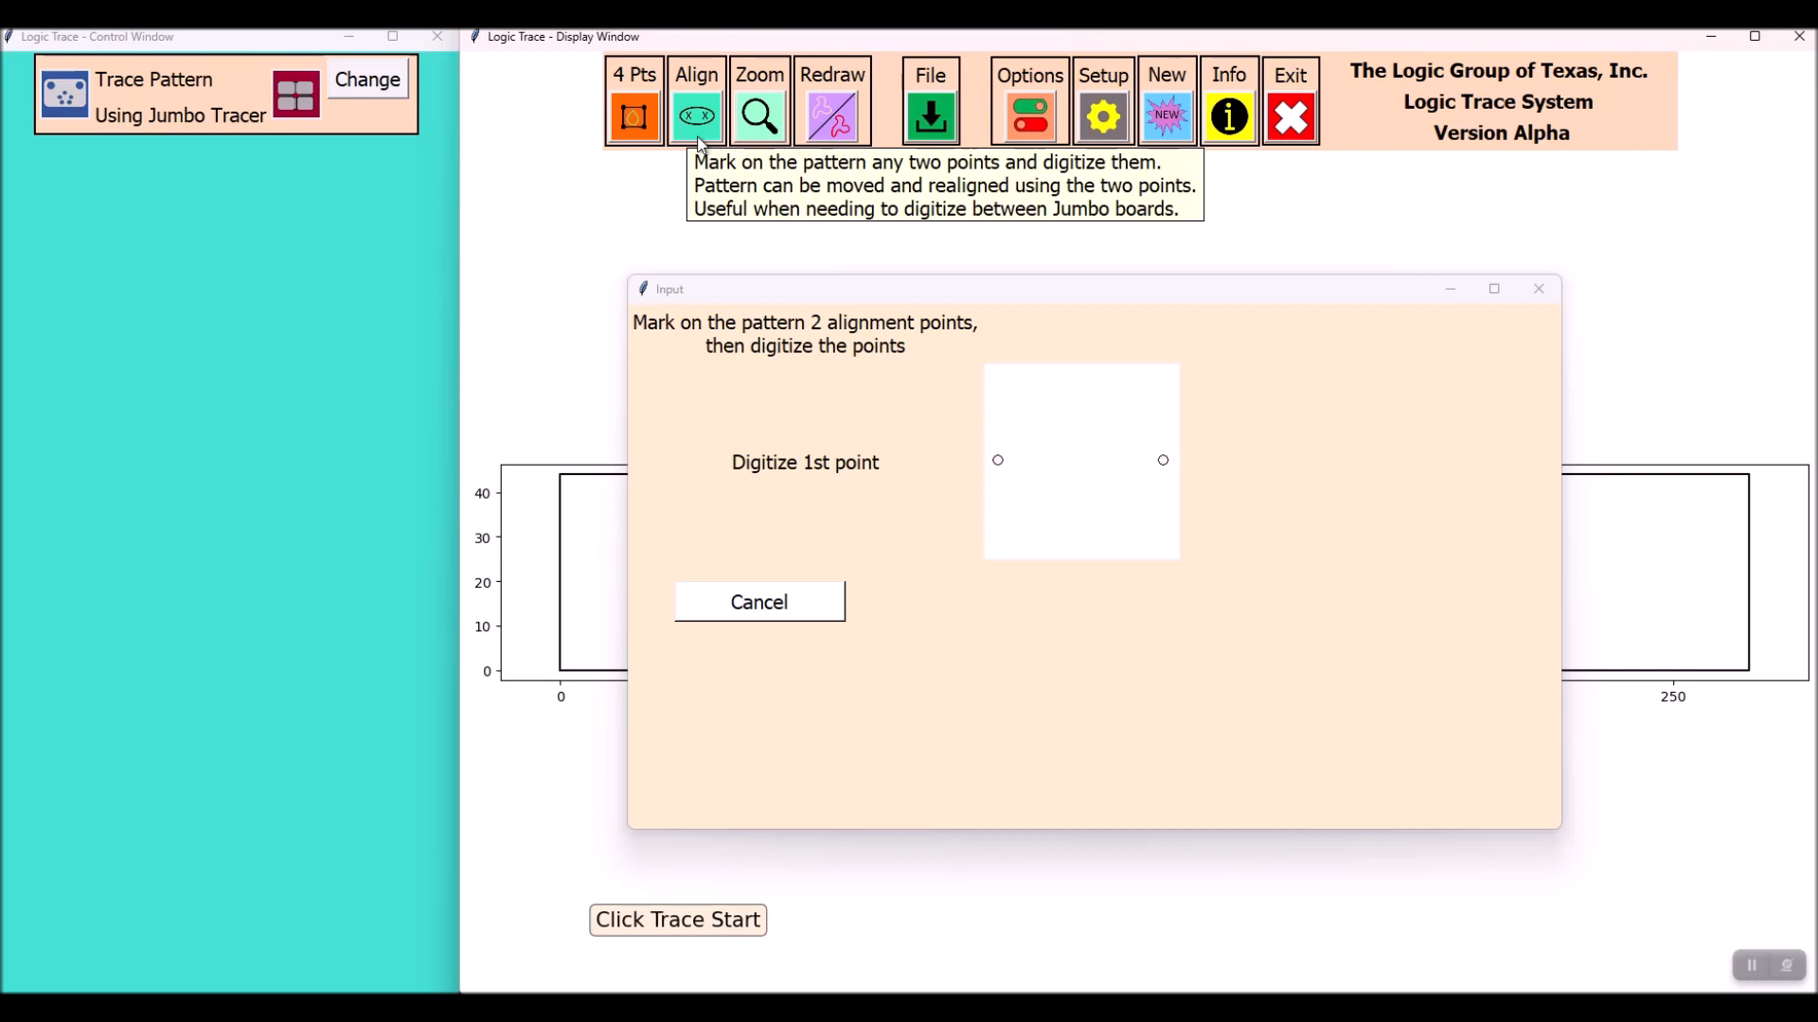
click(758, 602)
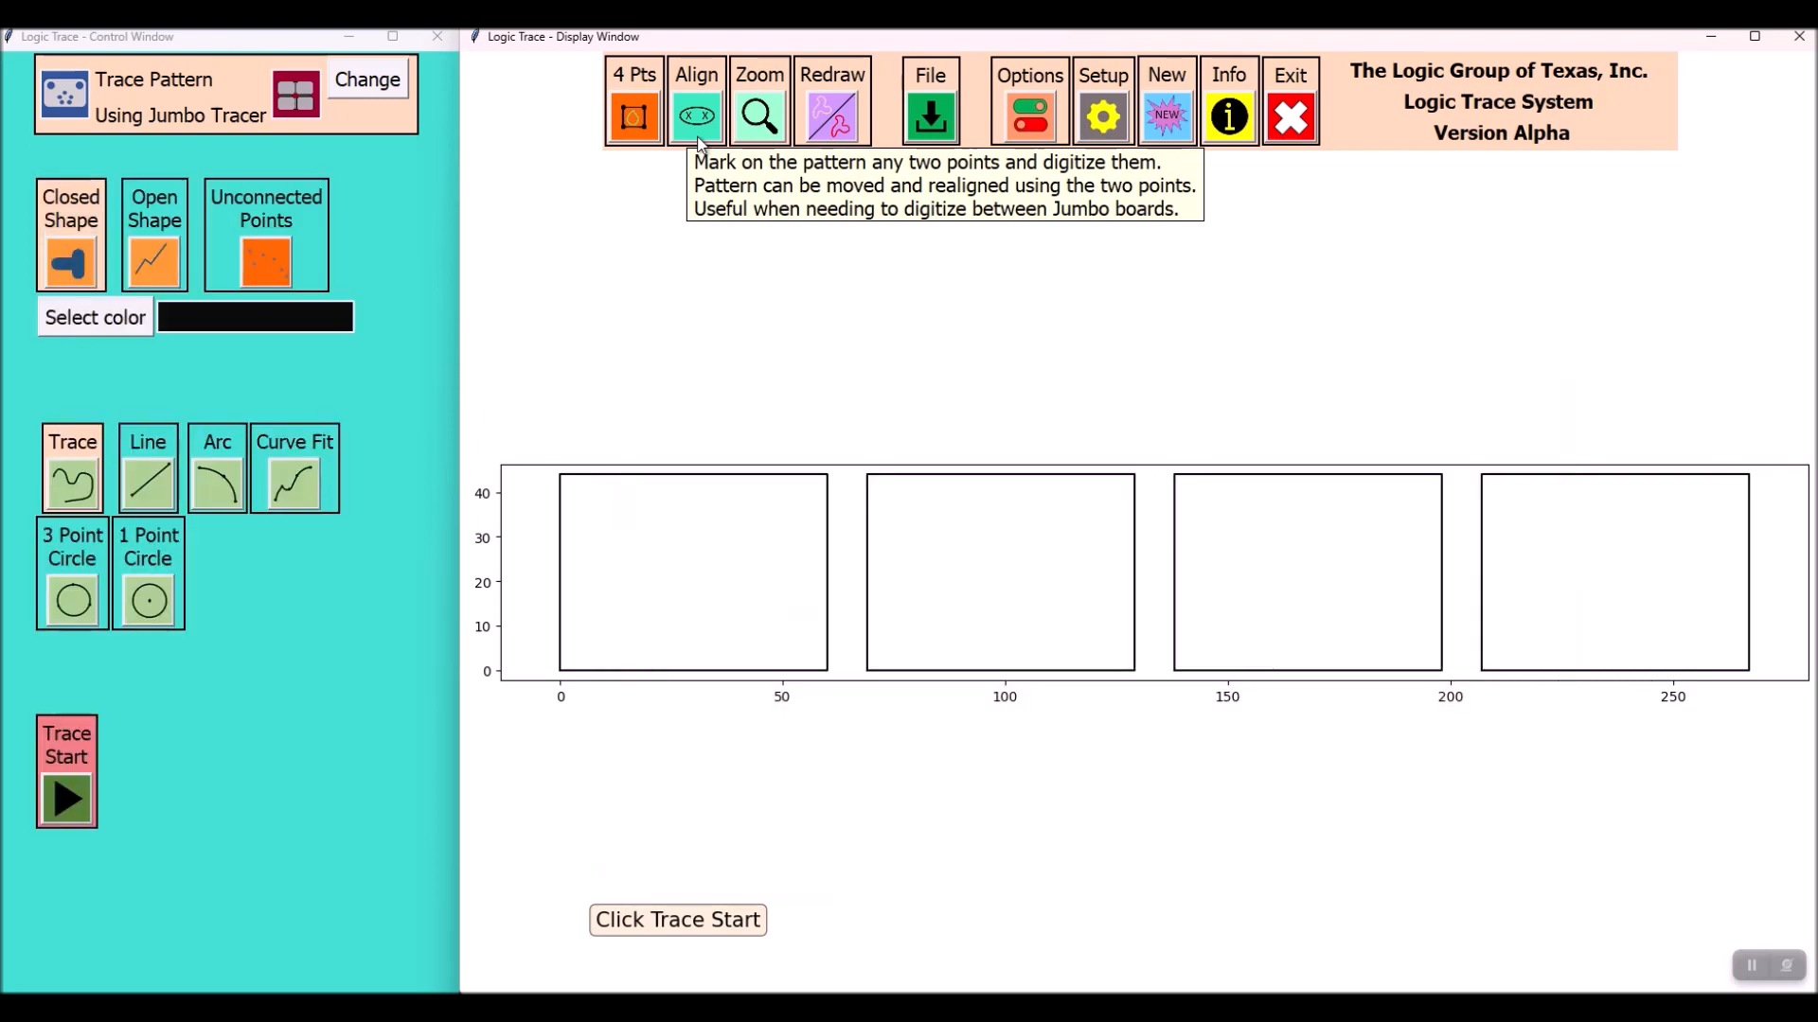
mouse_move(217, 481)
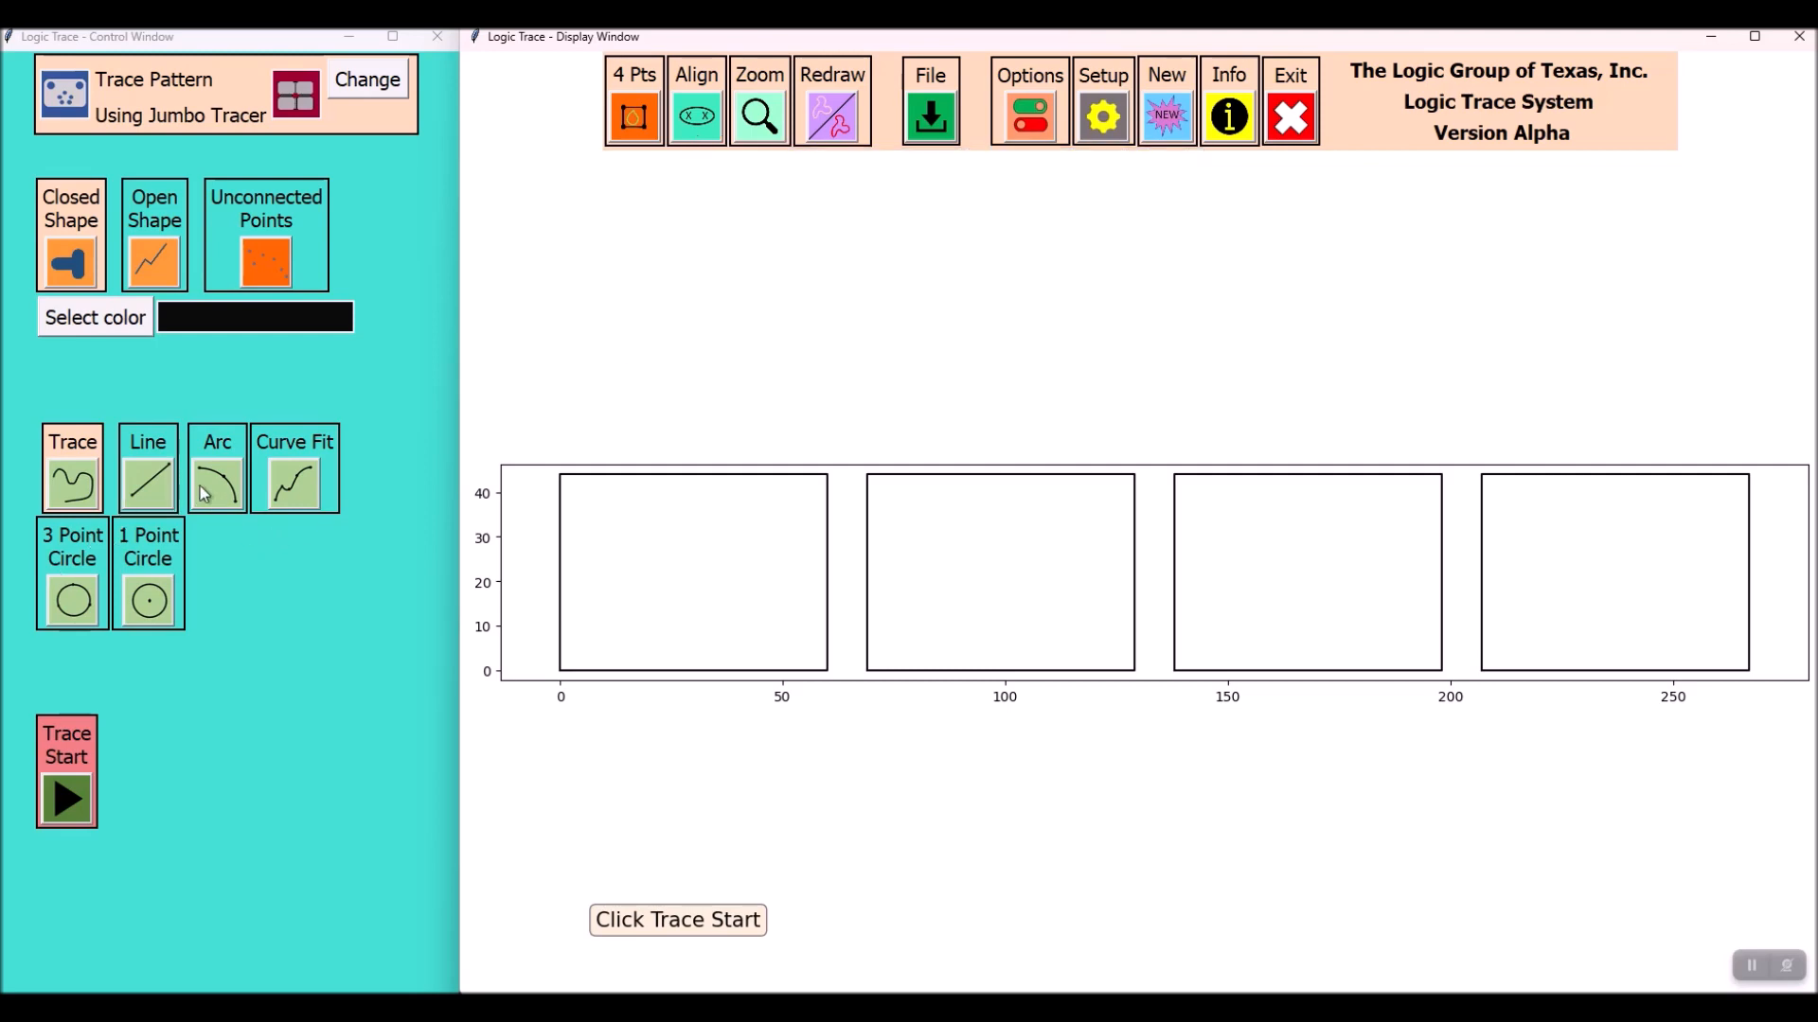
click(67, 770)
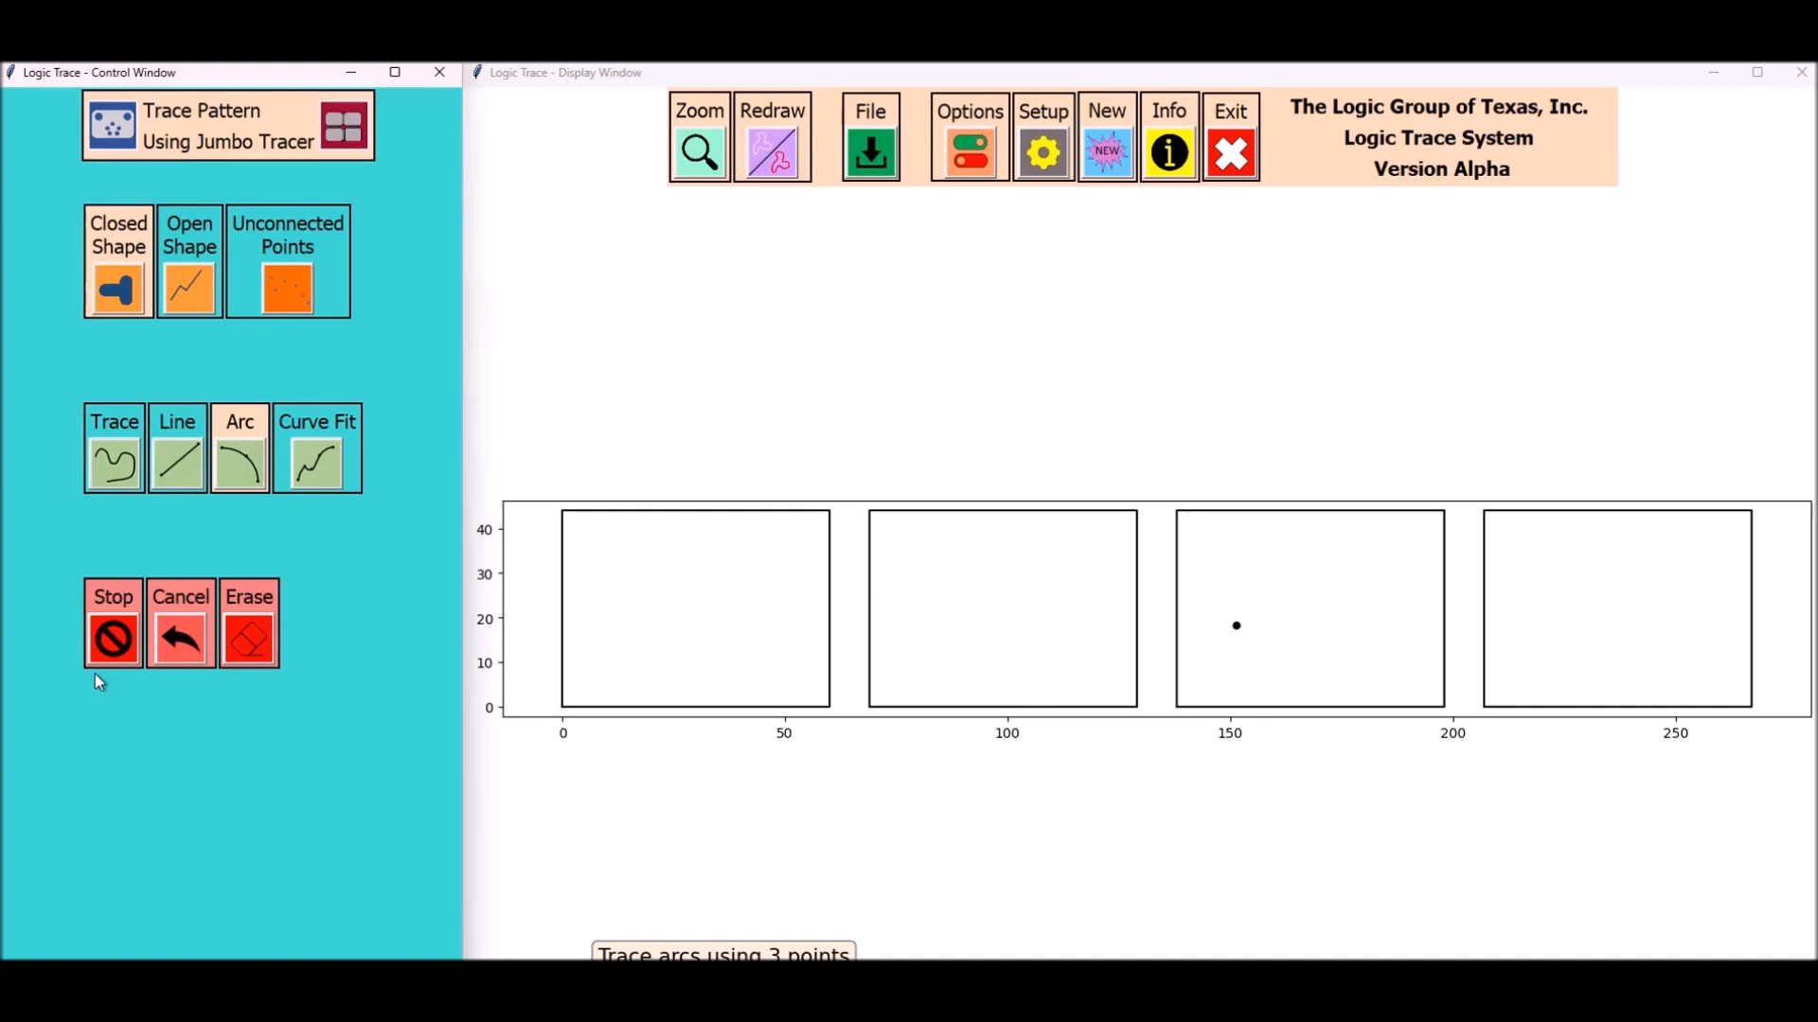
Digitize the lower arc, a short line segment and the upper arc, then stop tracing
click(999, 699)
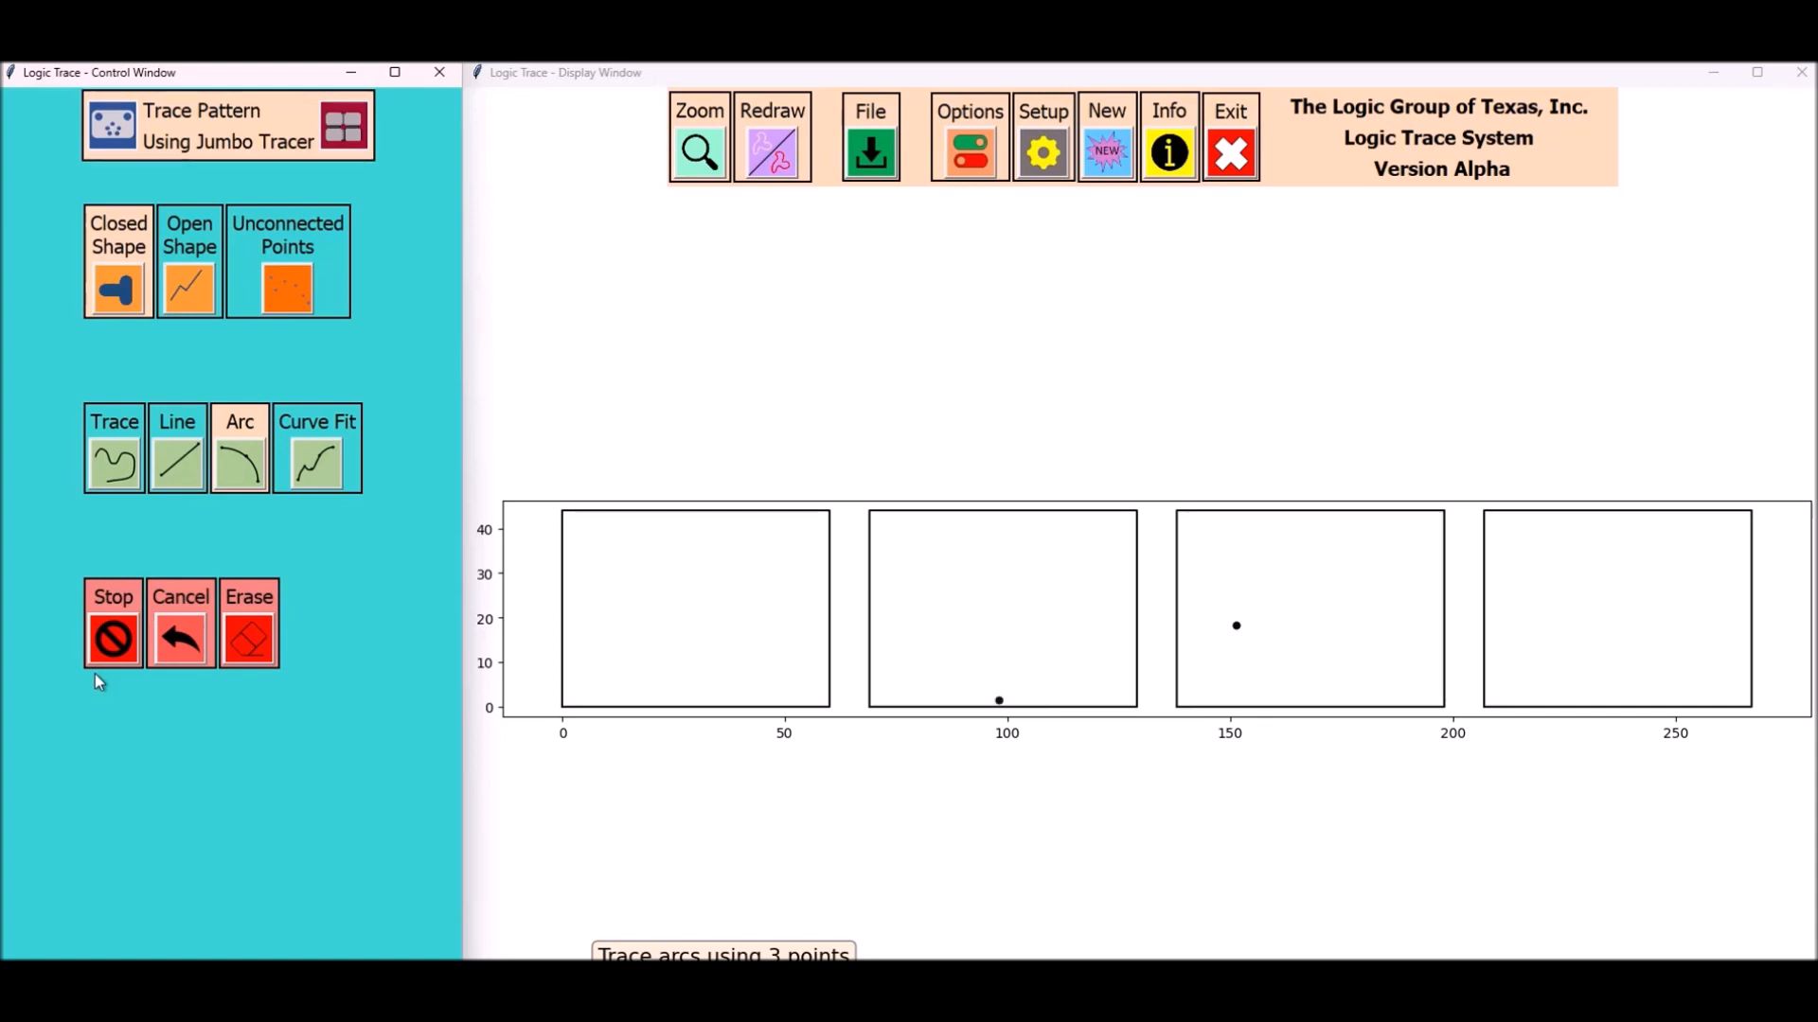
click(759, 623)
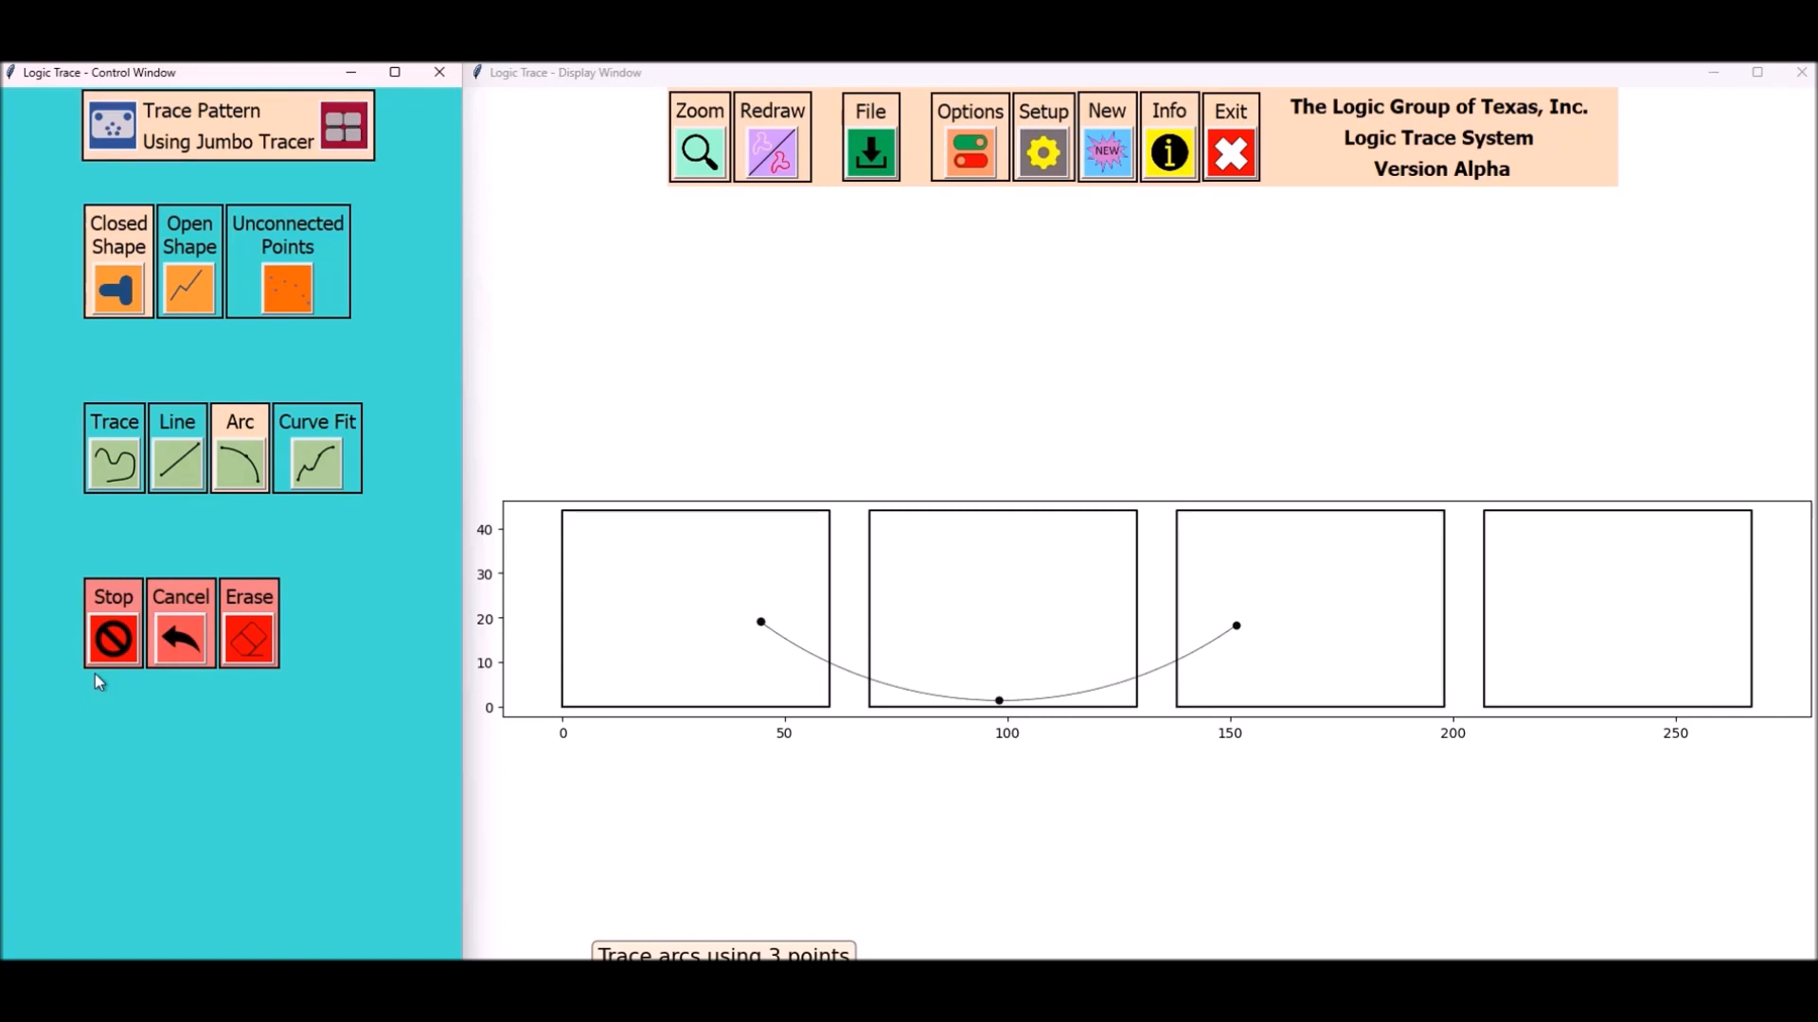
mouse_move(190, 502)
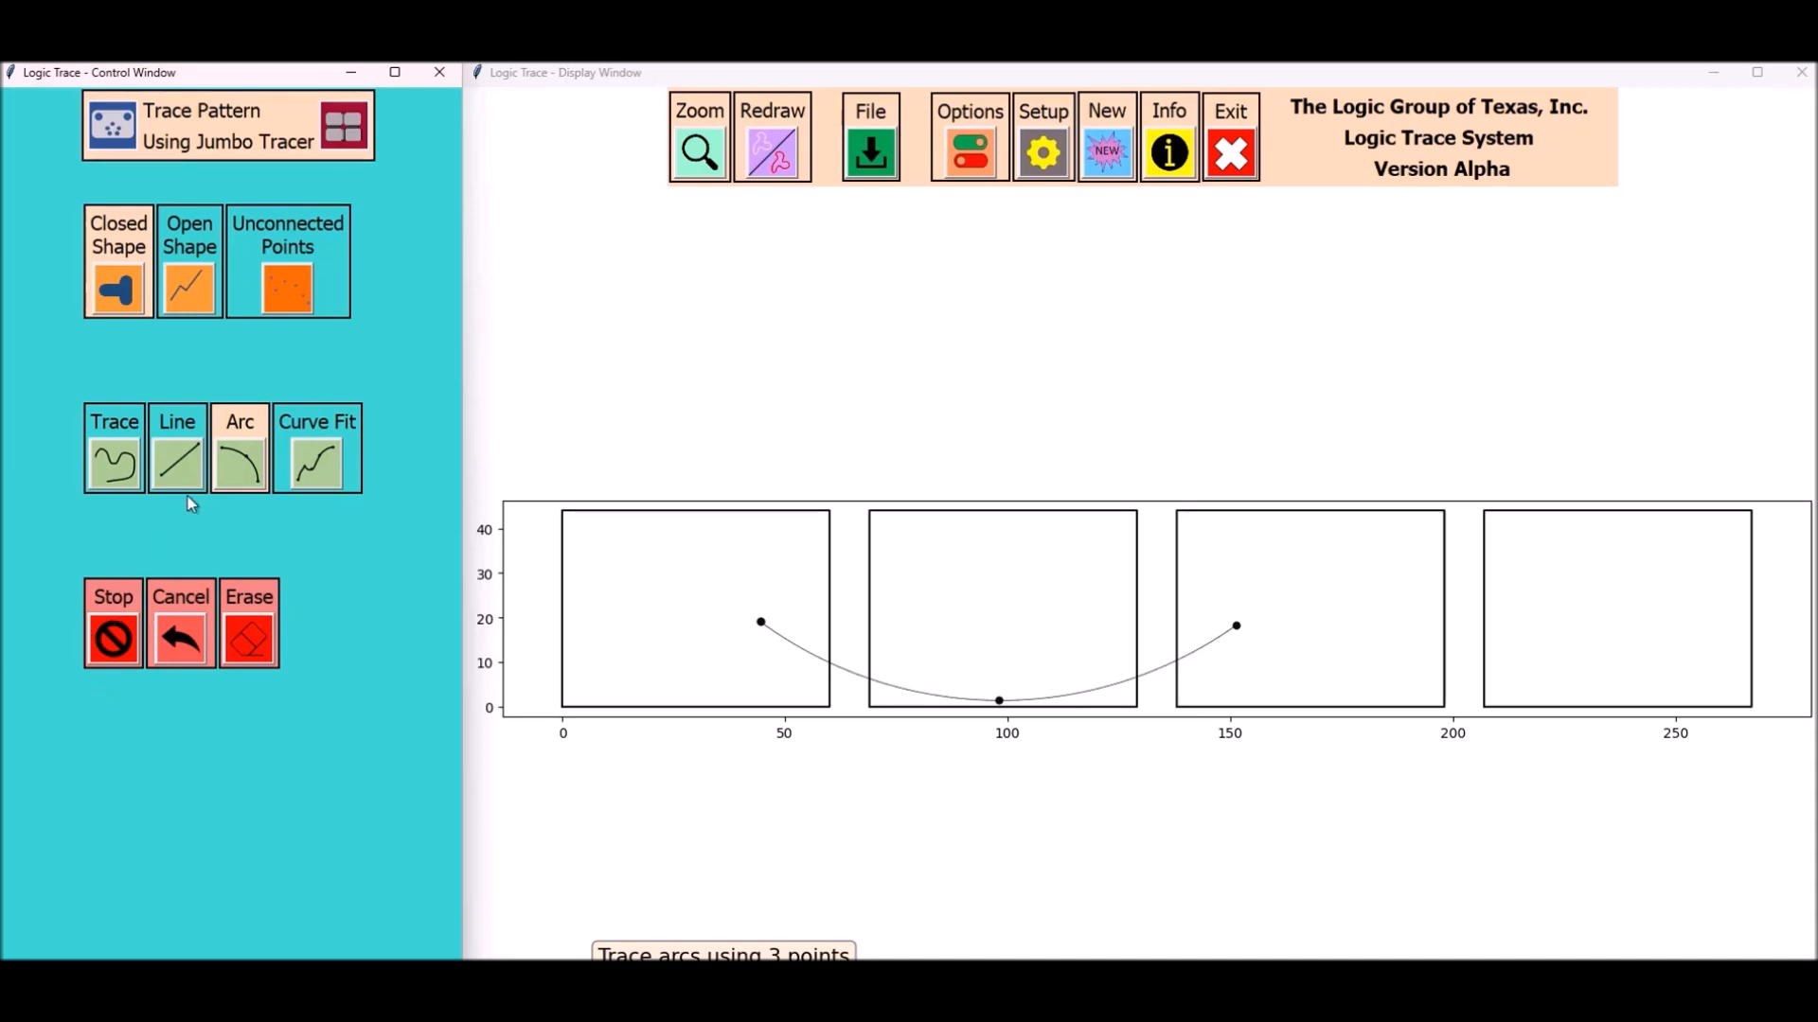
mouse_move(176, 464)
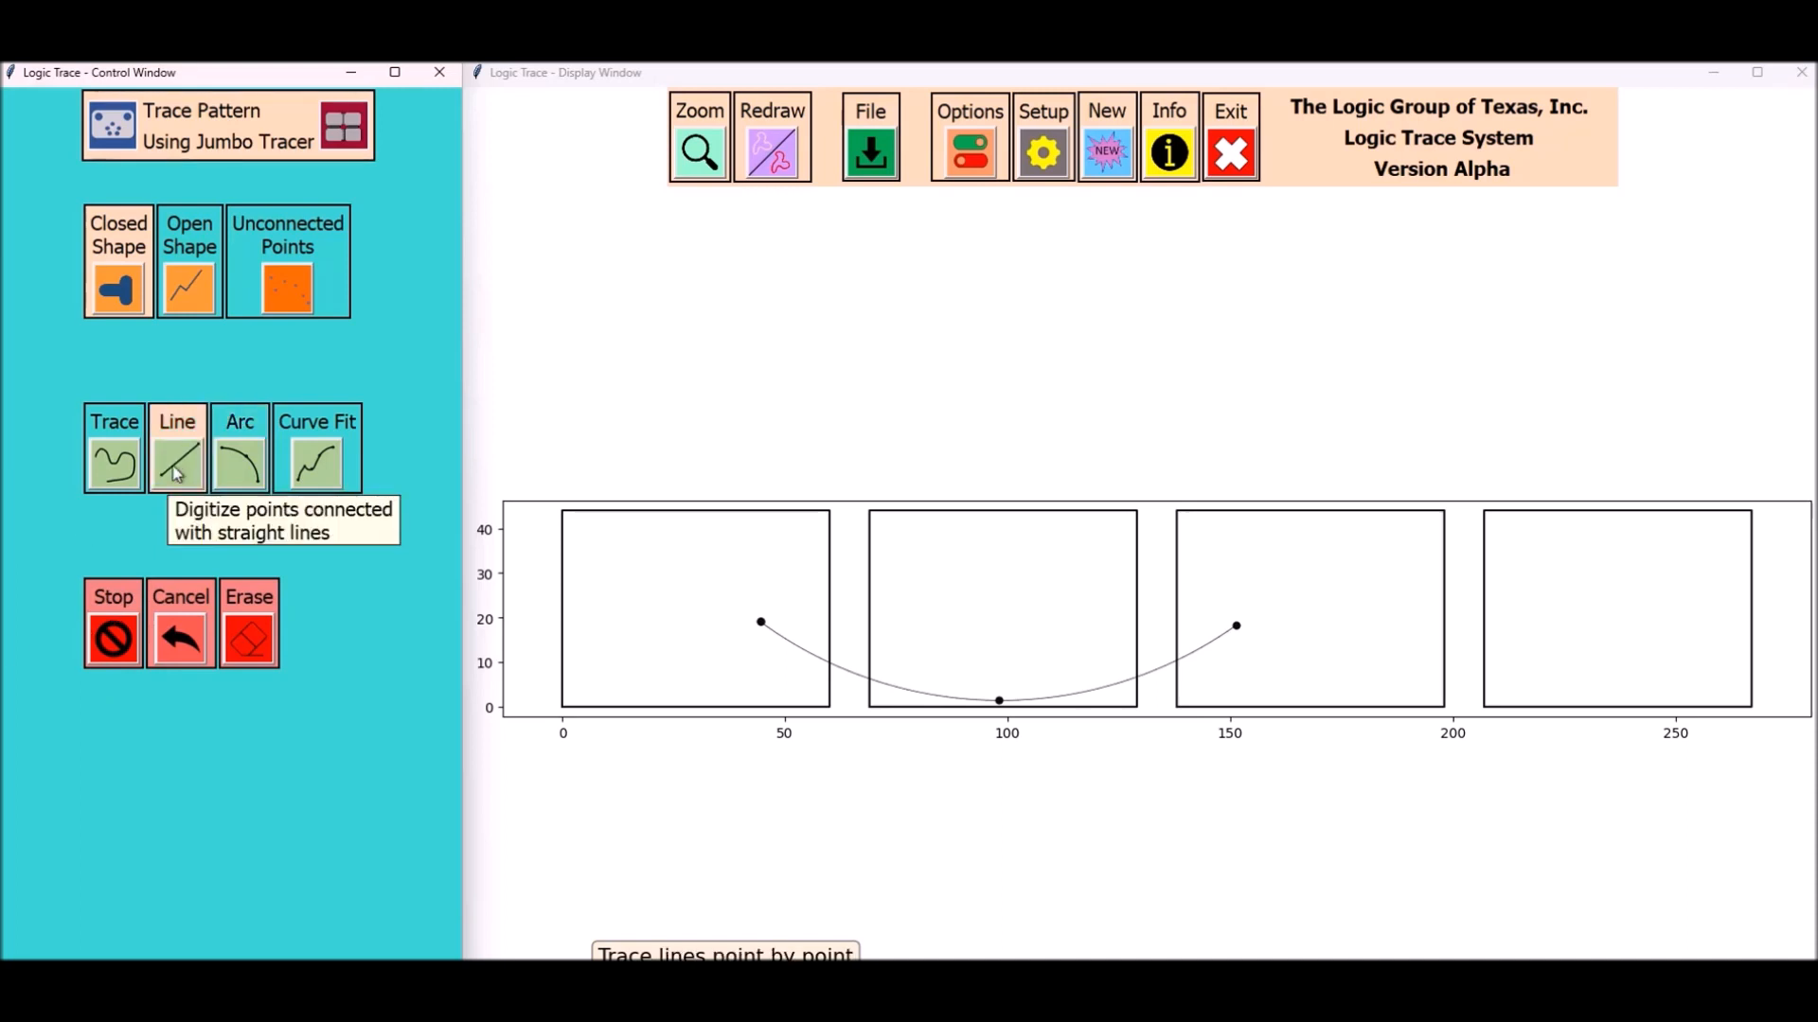
click(760, 613)
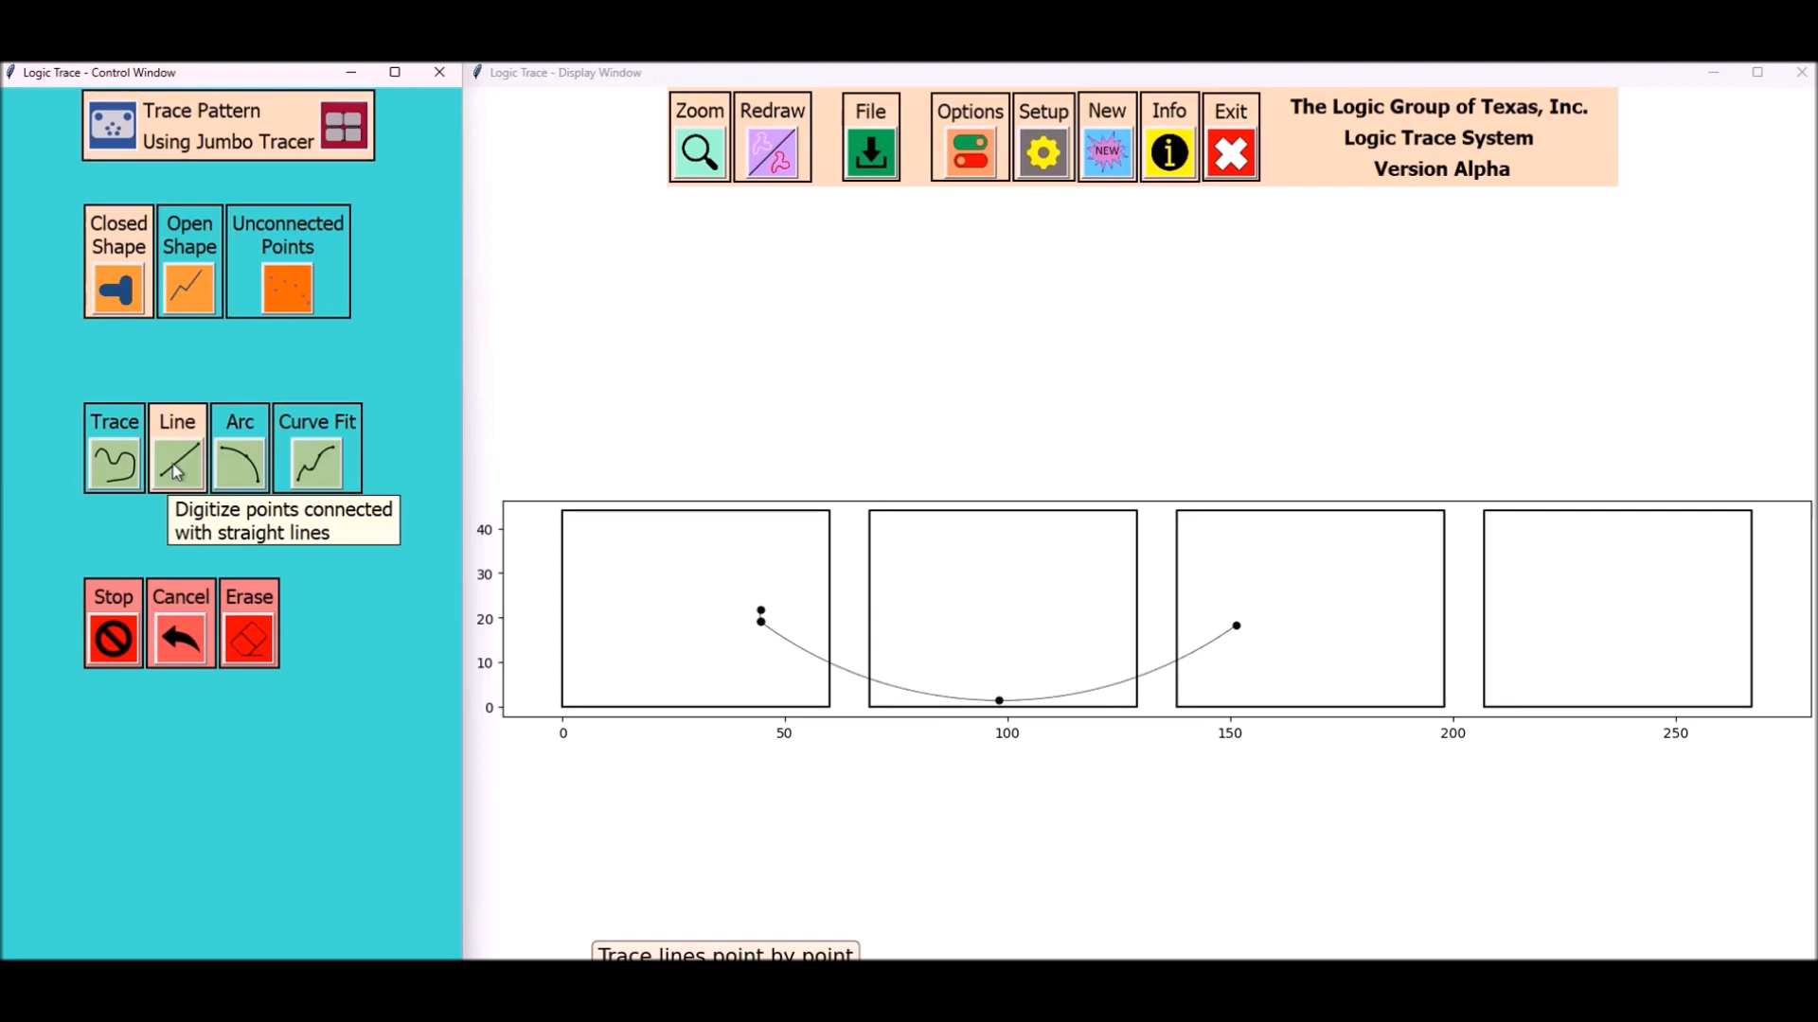
mouse_move(239, 452)
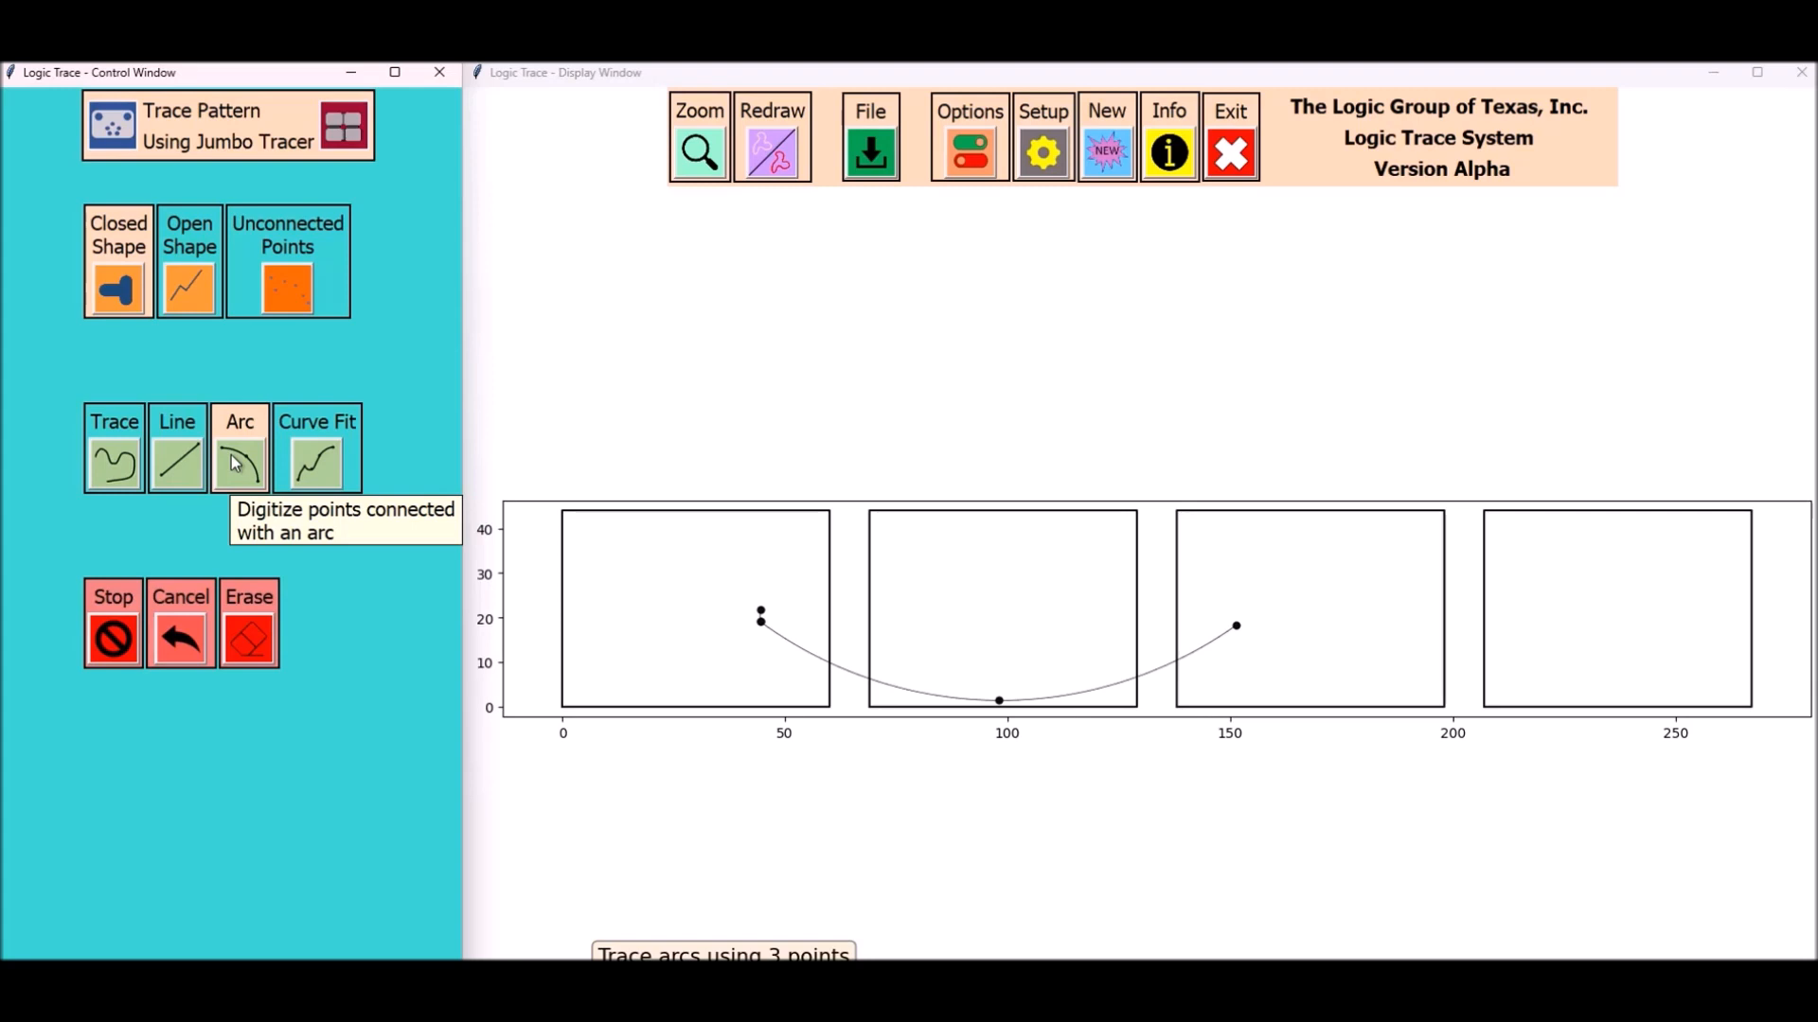
click(997, 533)
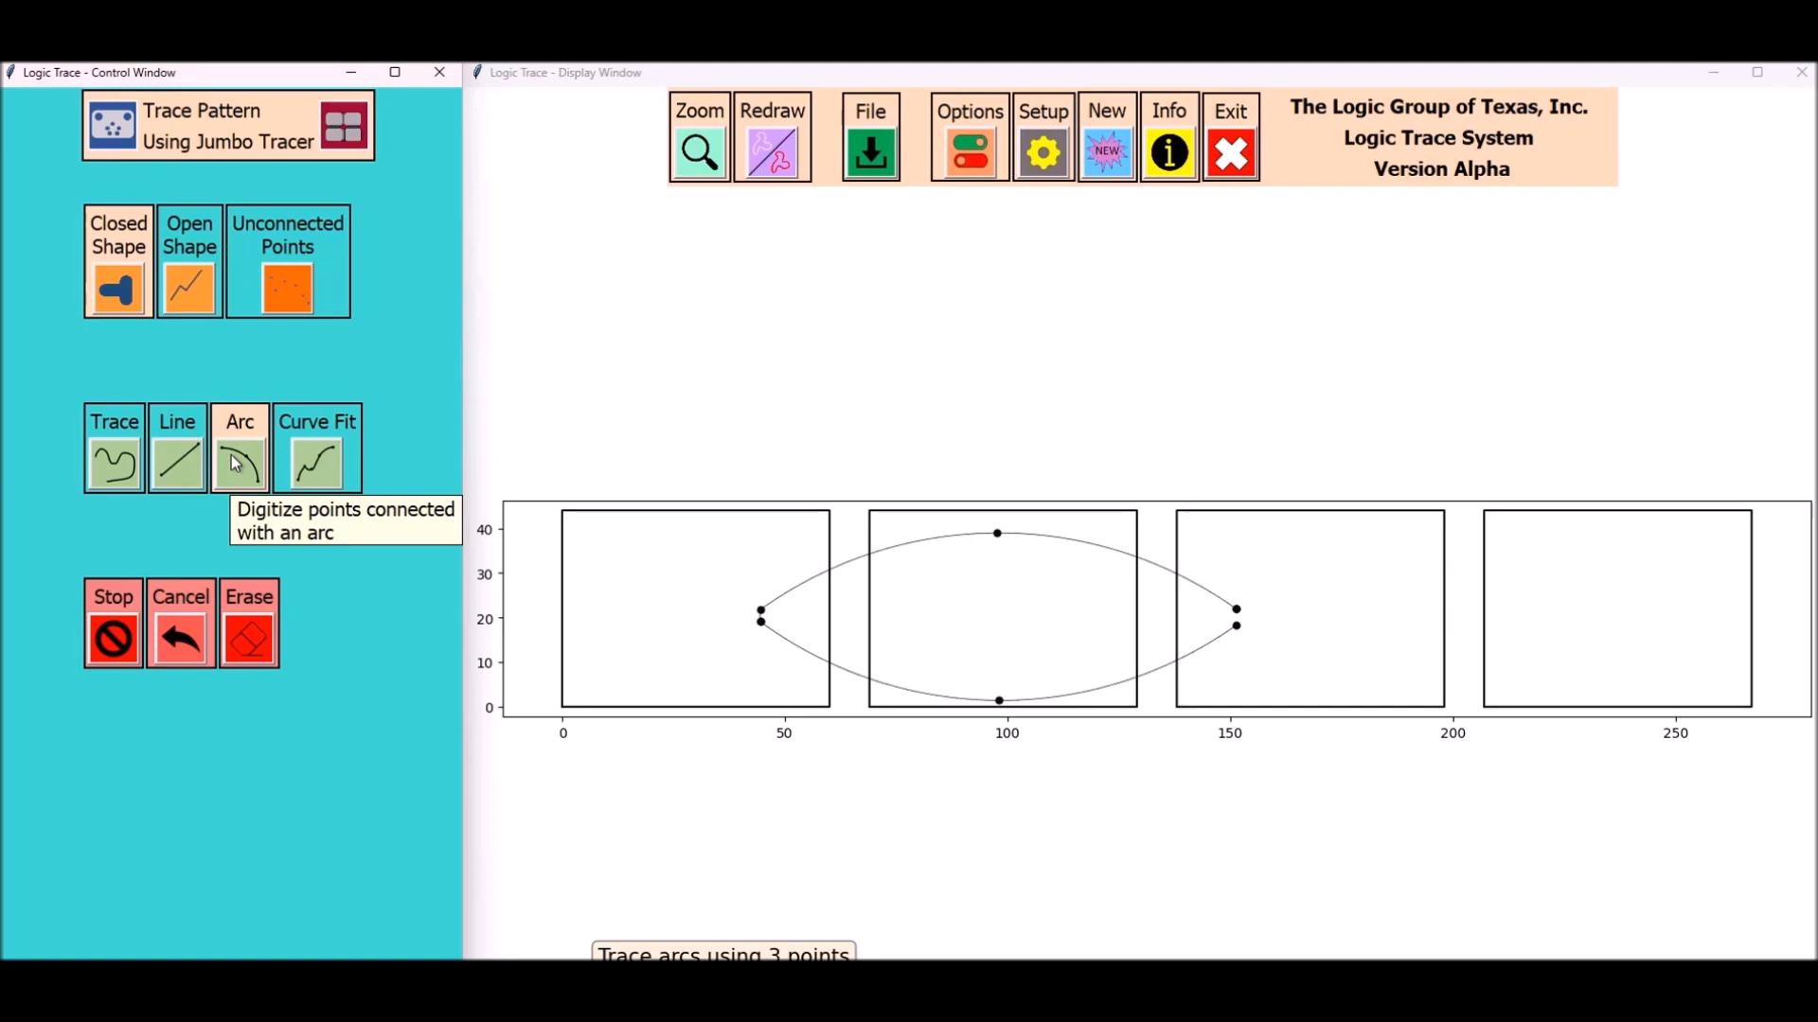
click(240, 453)
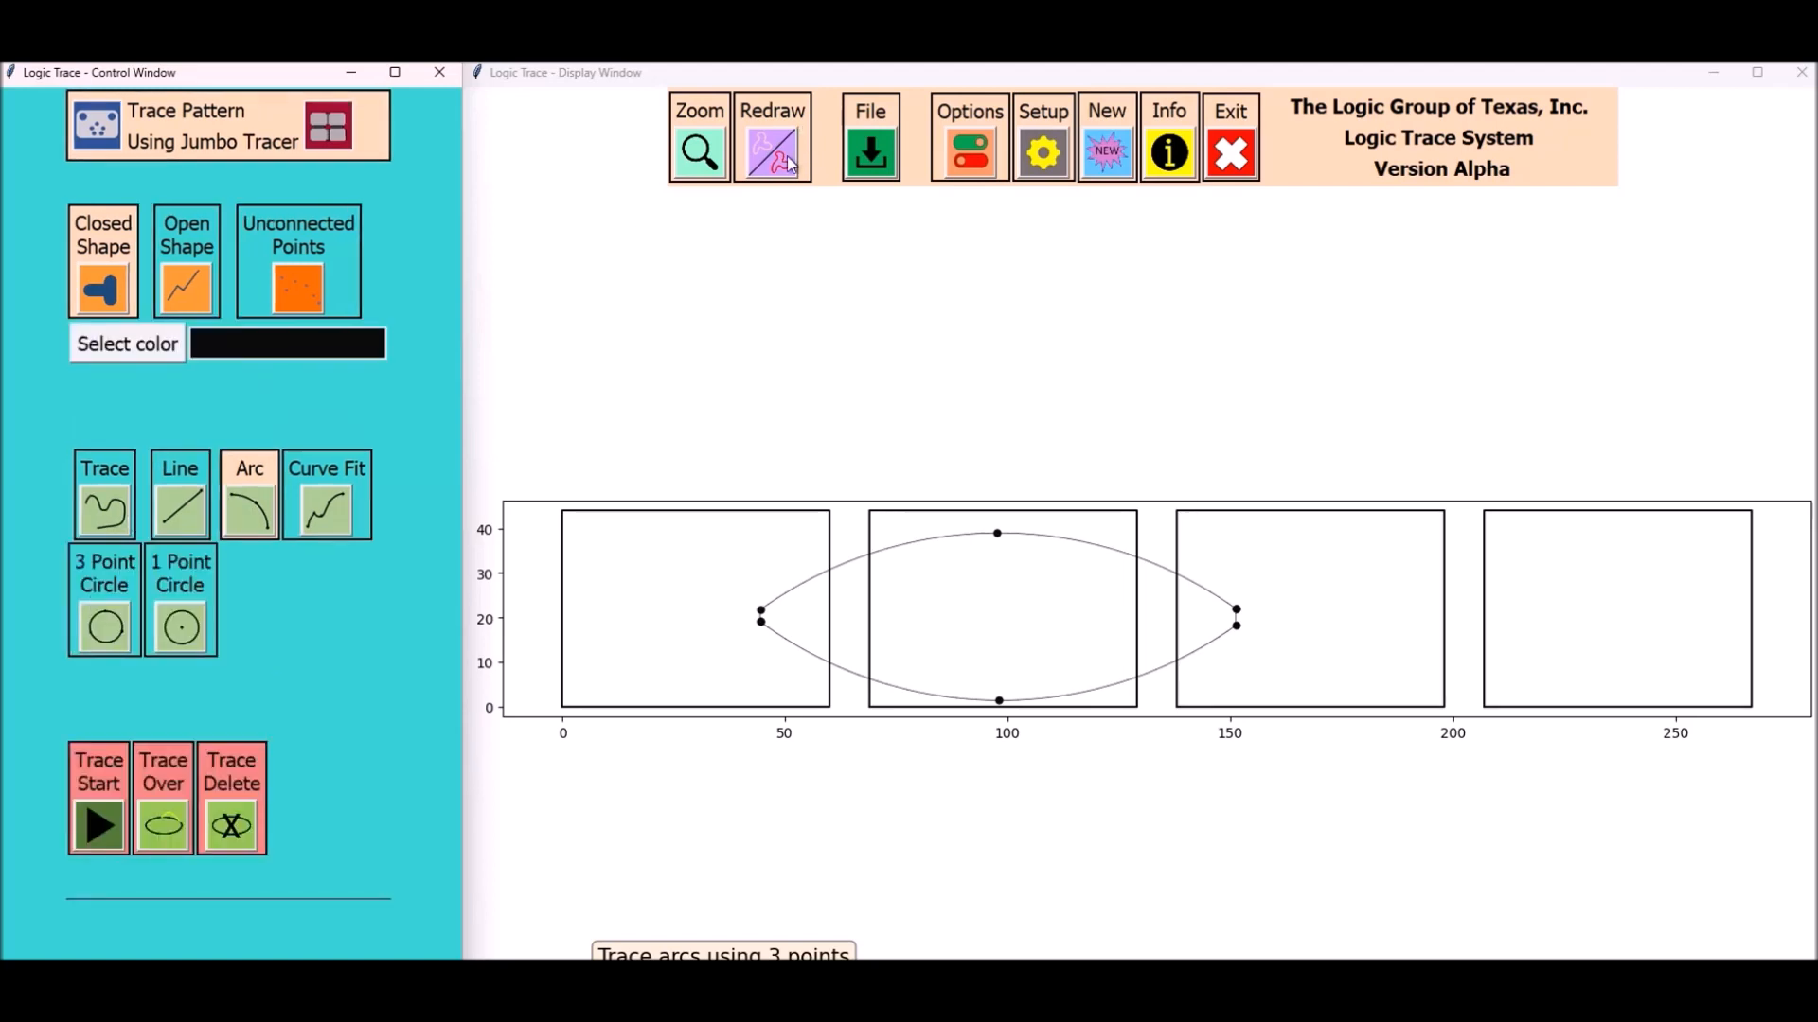
Select Digitizing Tablet as the trace device and begin a 4-point view window
click(868, 136)
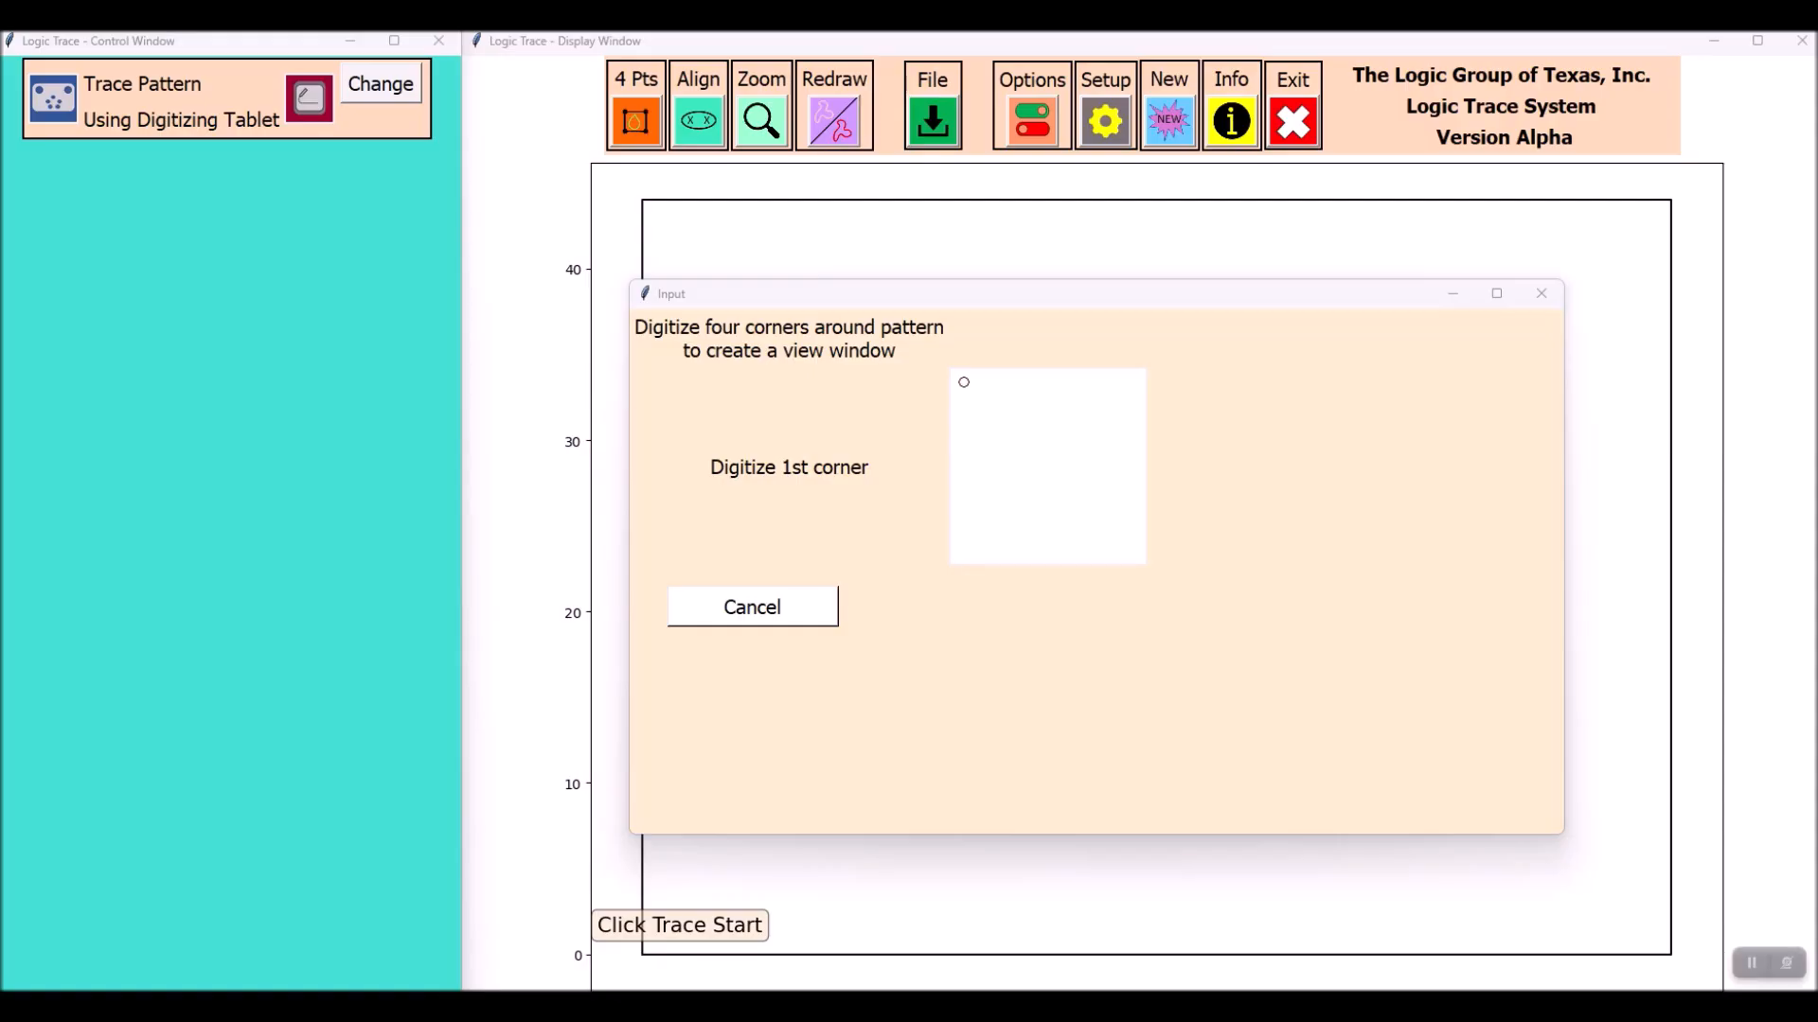
Set the four view-window corners and trace the closed outline with straight lines
click(962, 548)
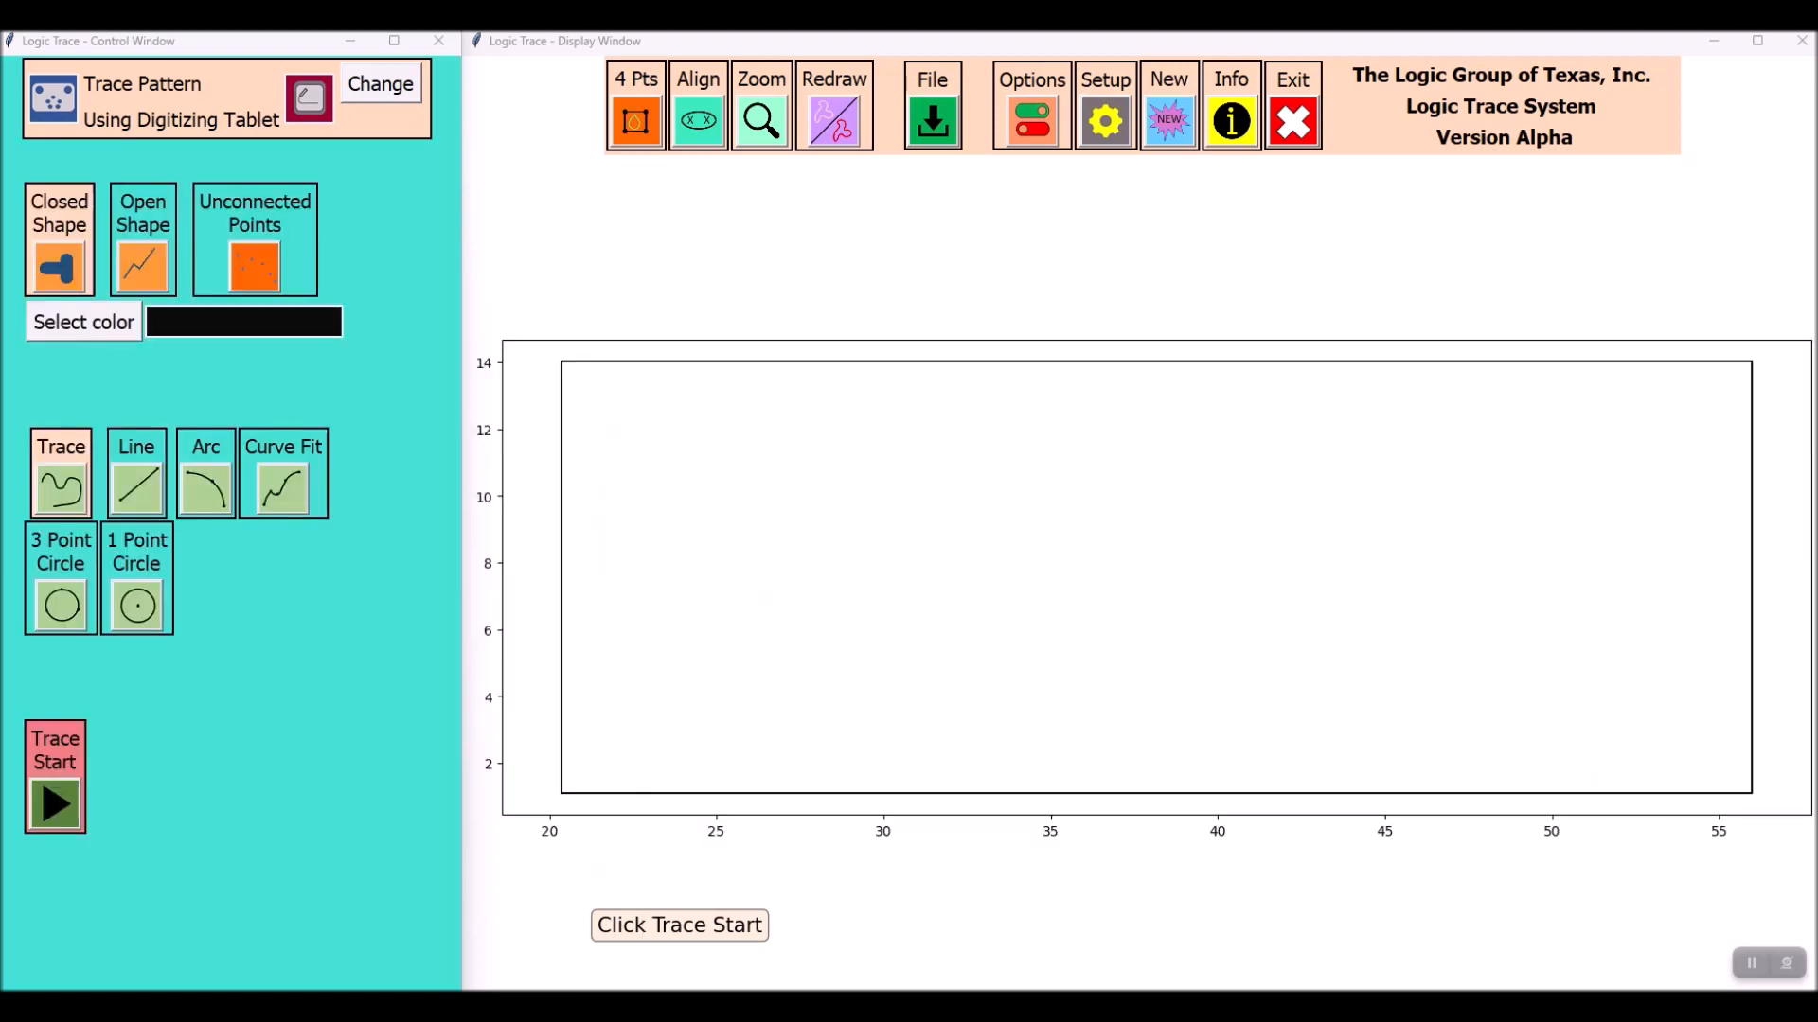
click(53, 800)
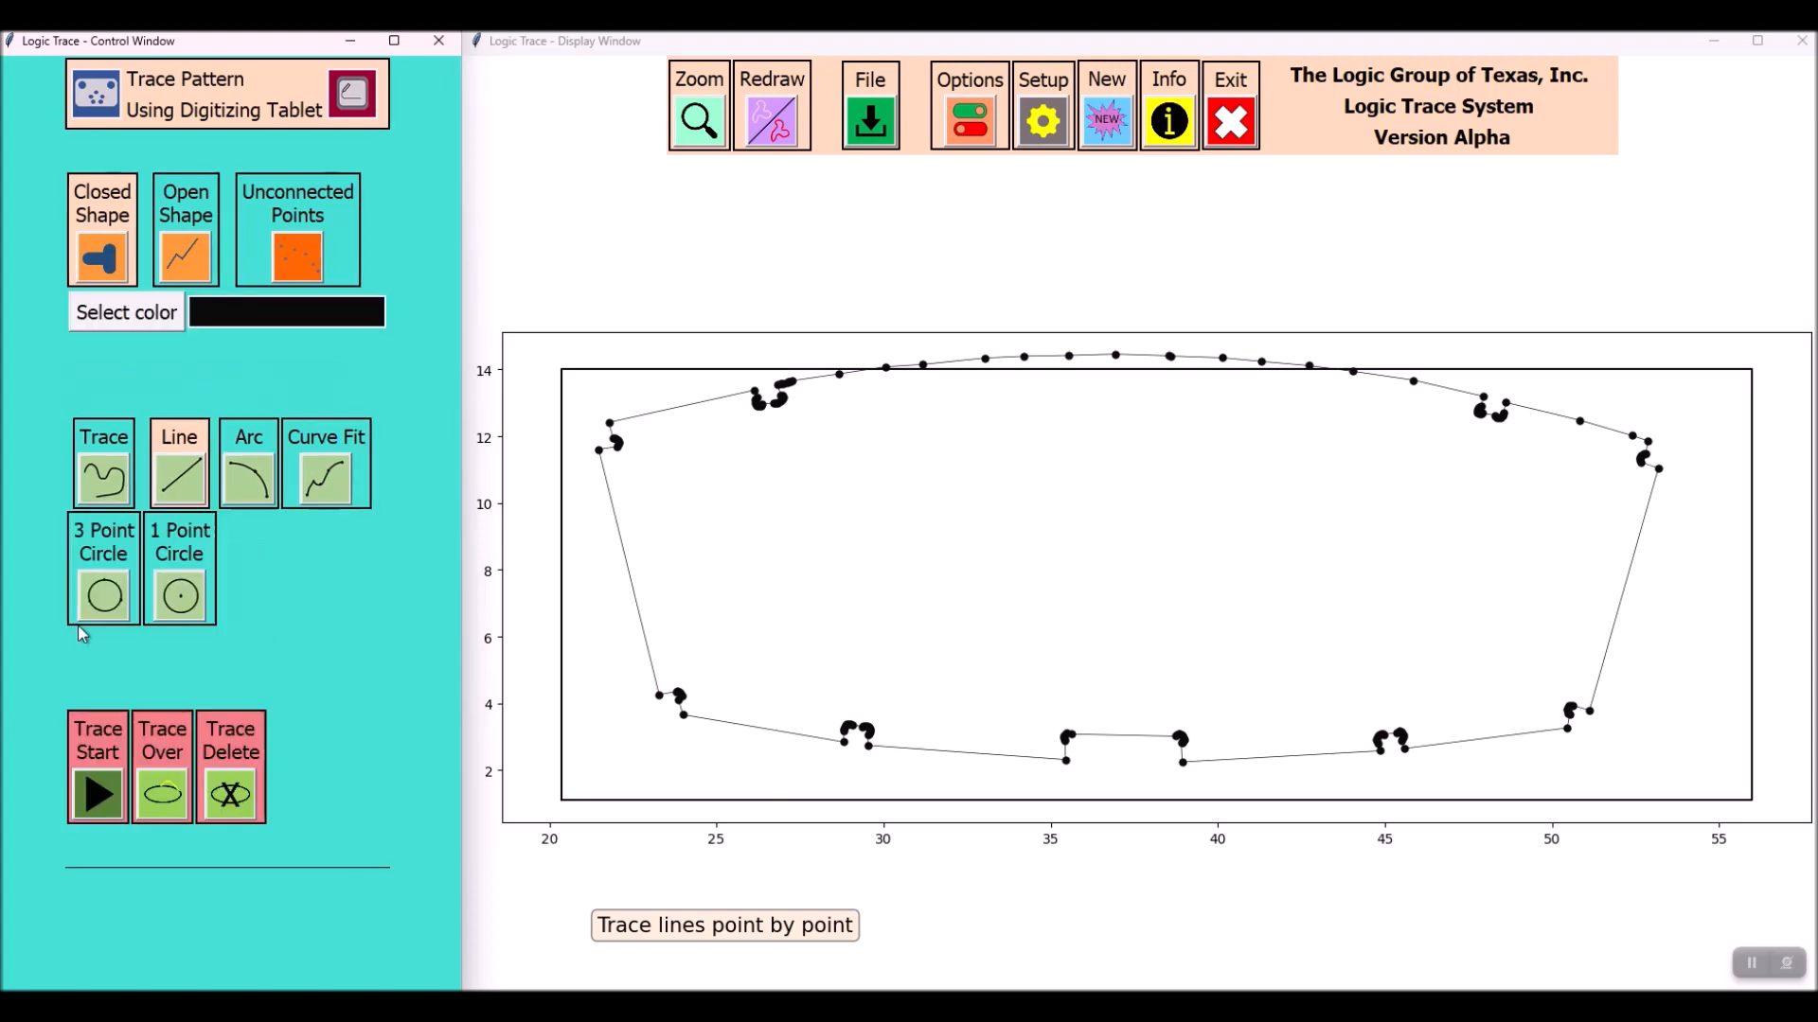
click(97, 767)
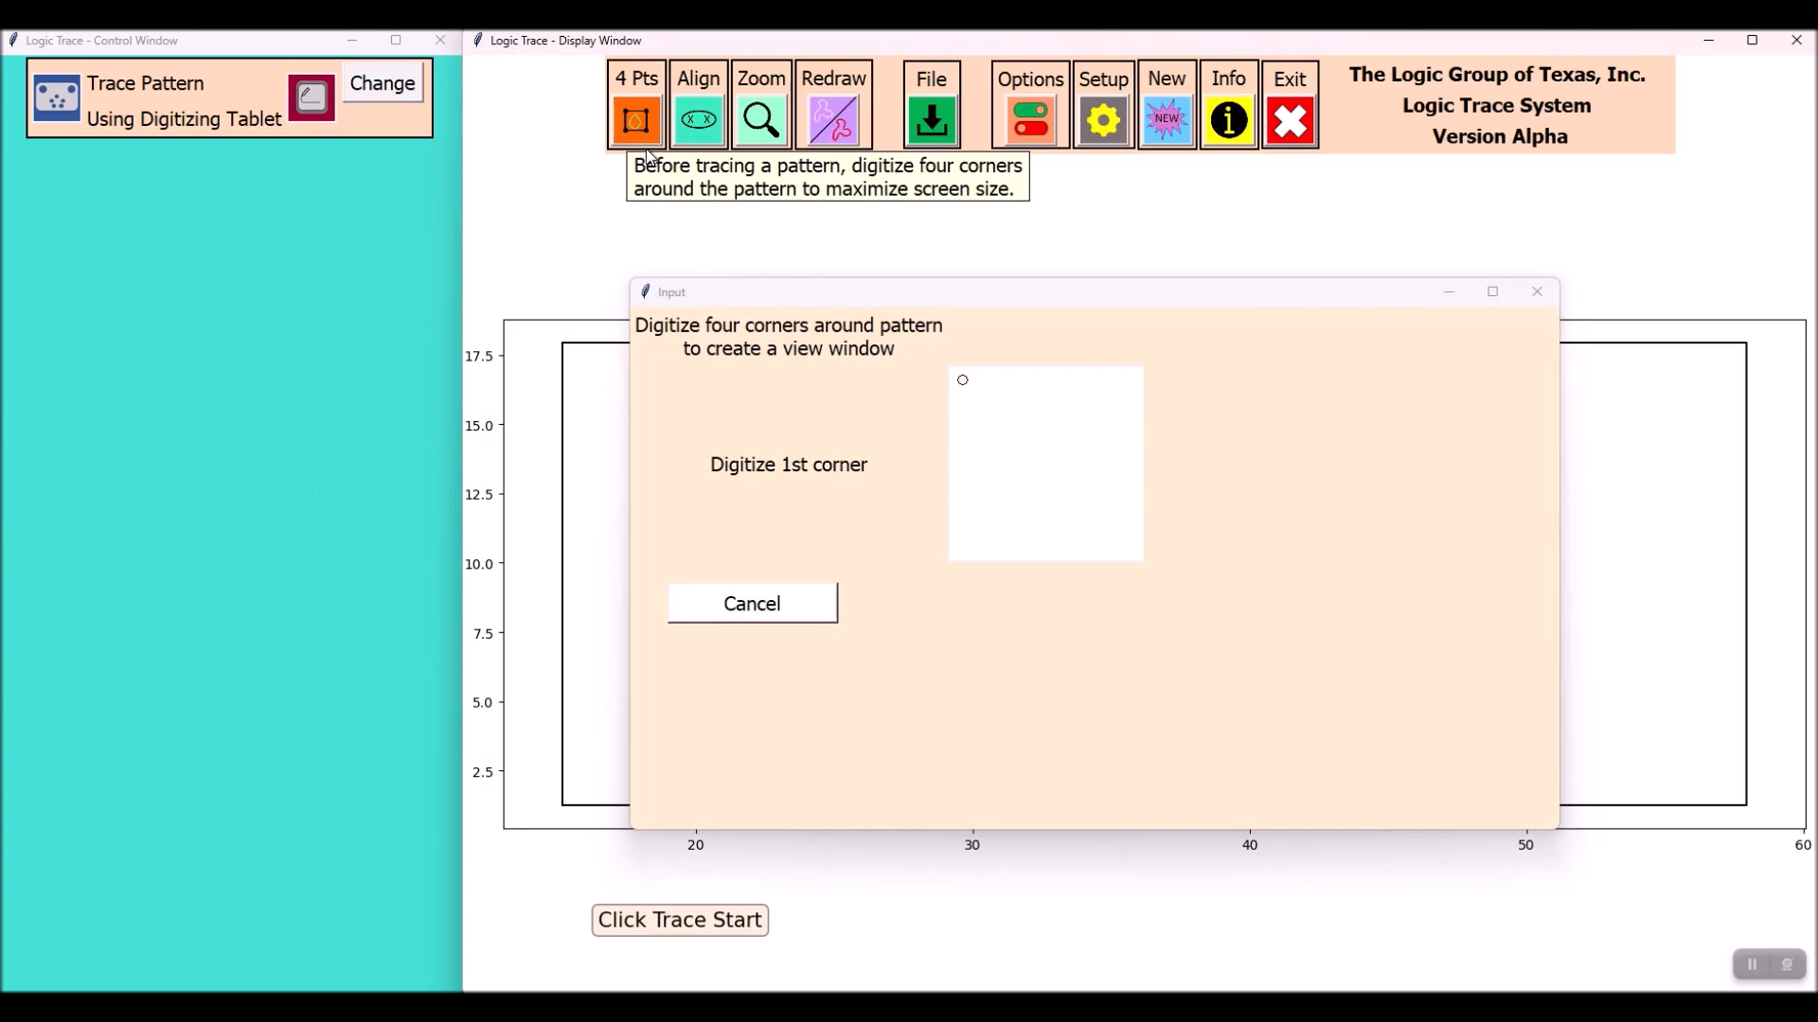
Refit the view with four corners and trace the U-shaped outline as straight lines
click(961, 544)
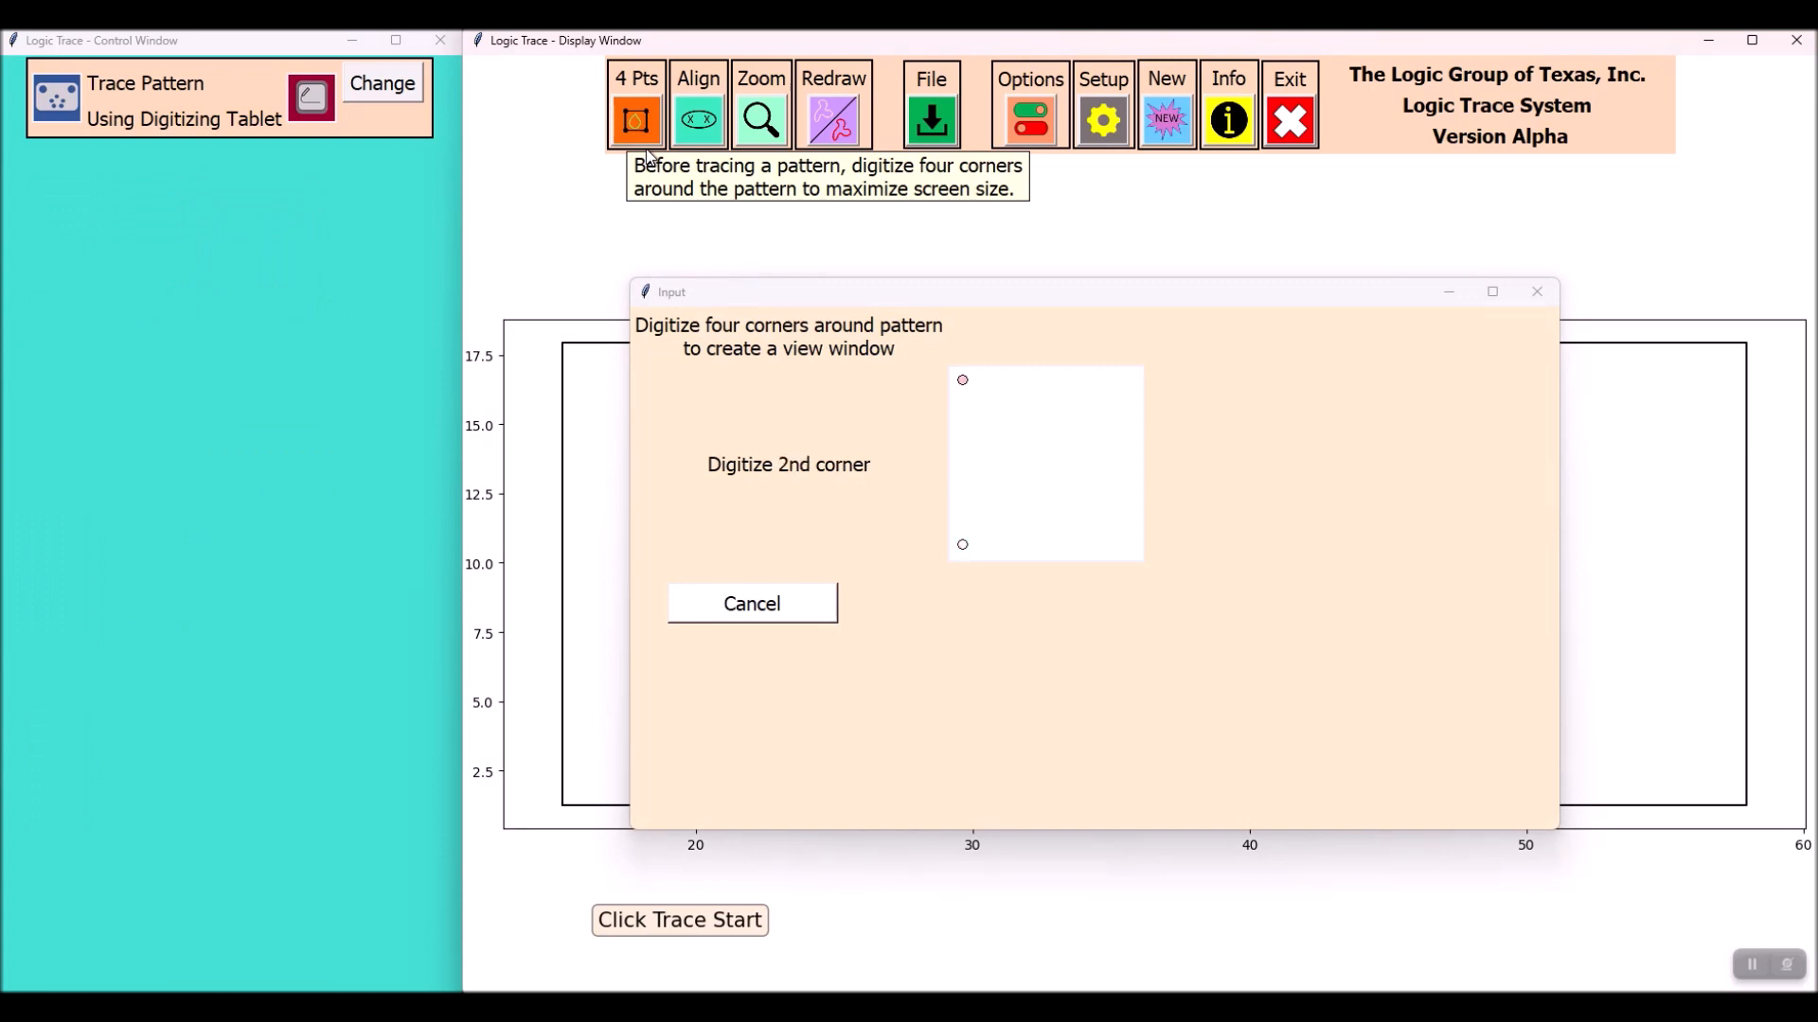
click(751, 603)
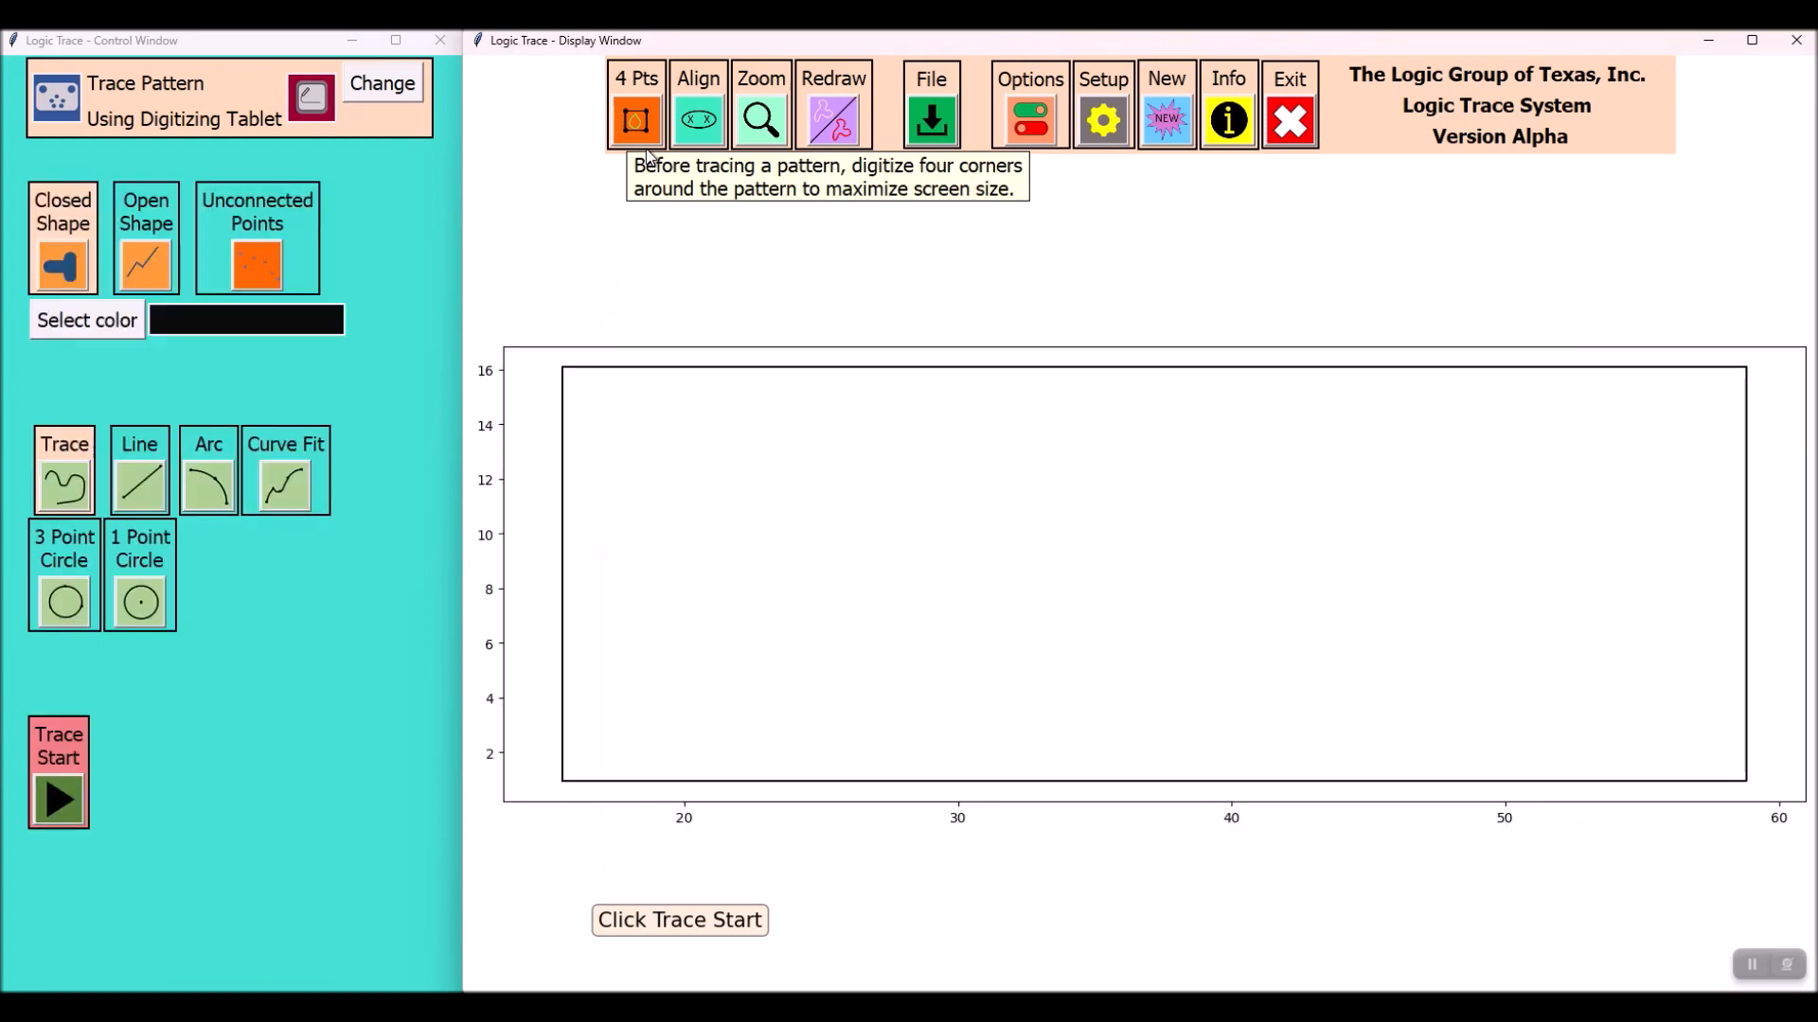
click(58, 770)
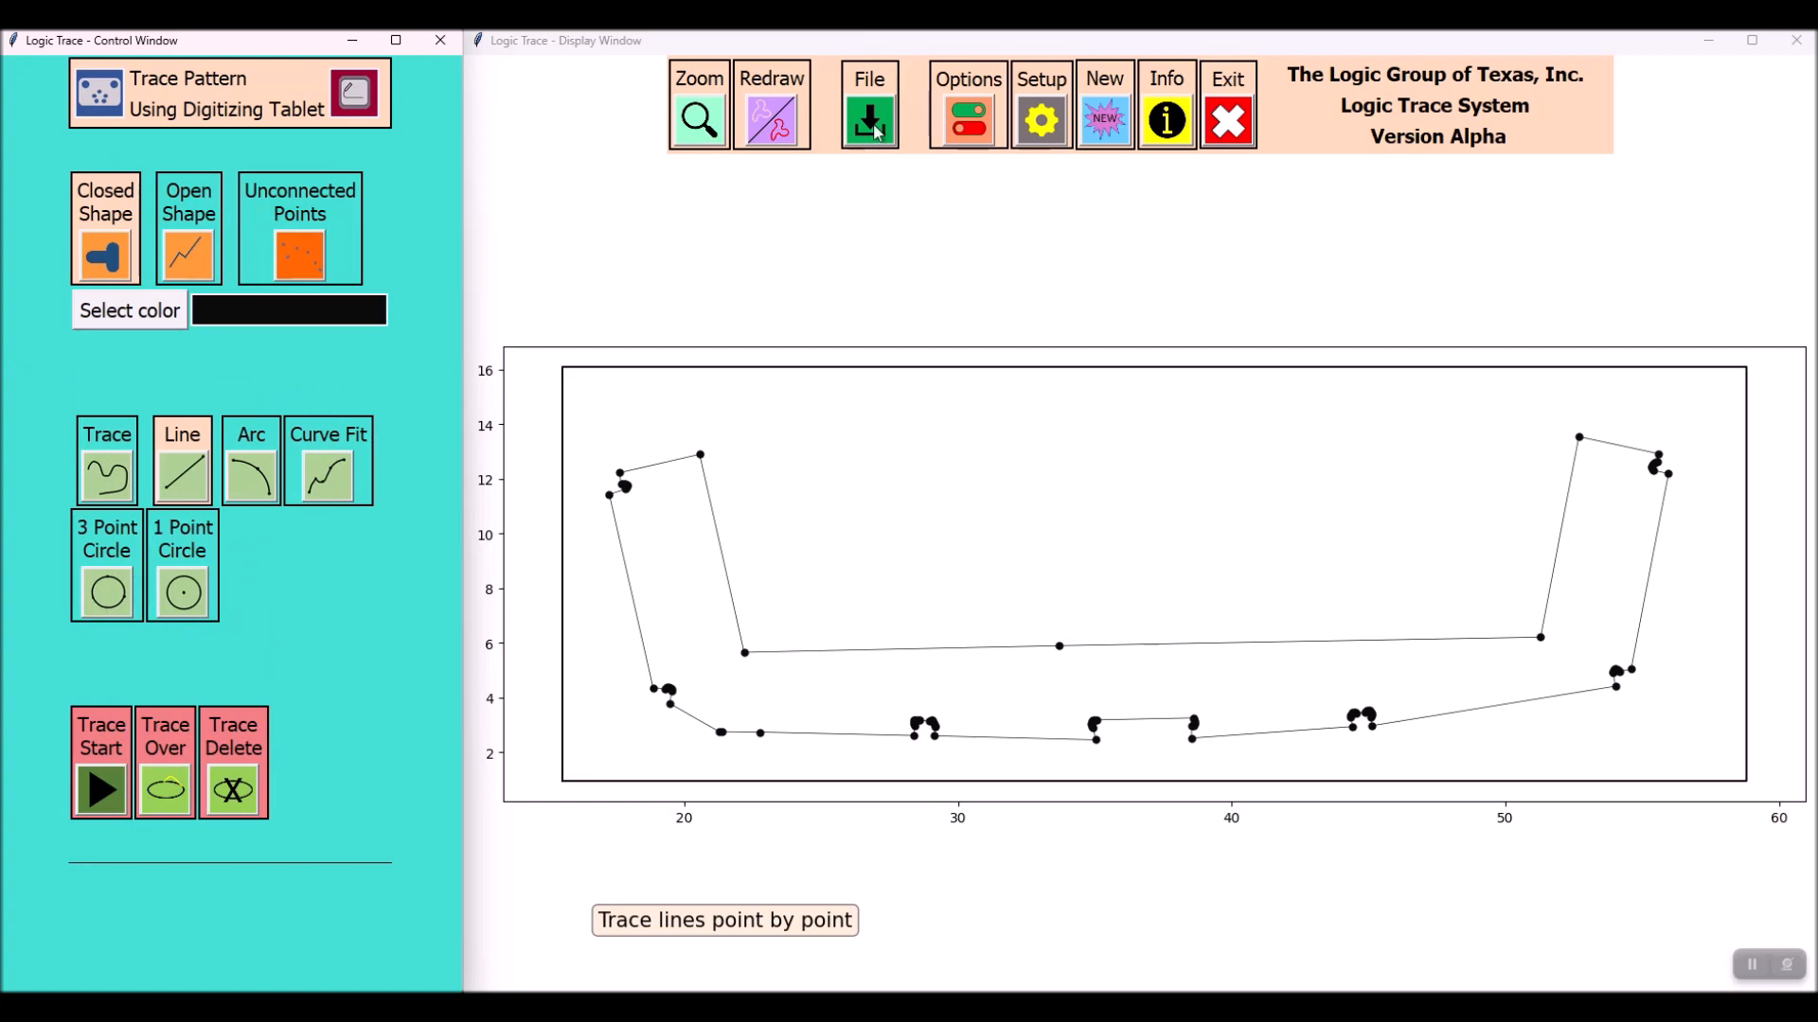
click(869, 104)
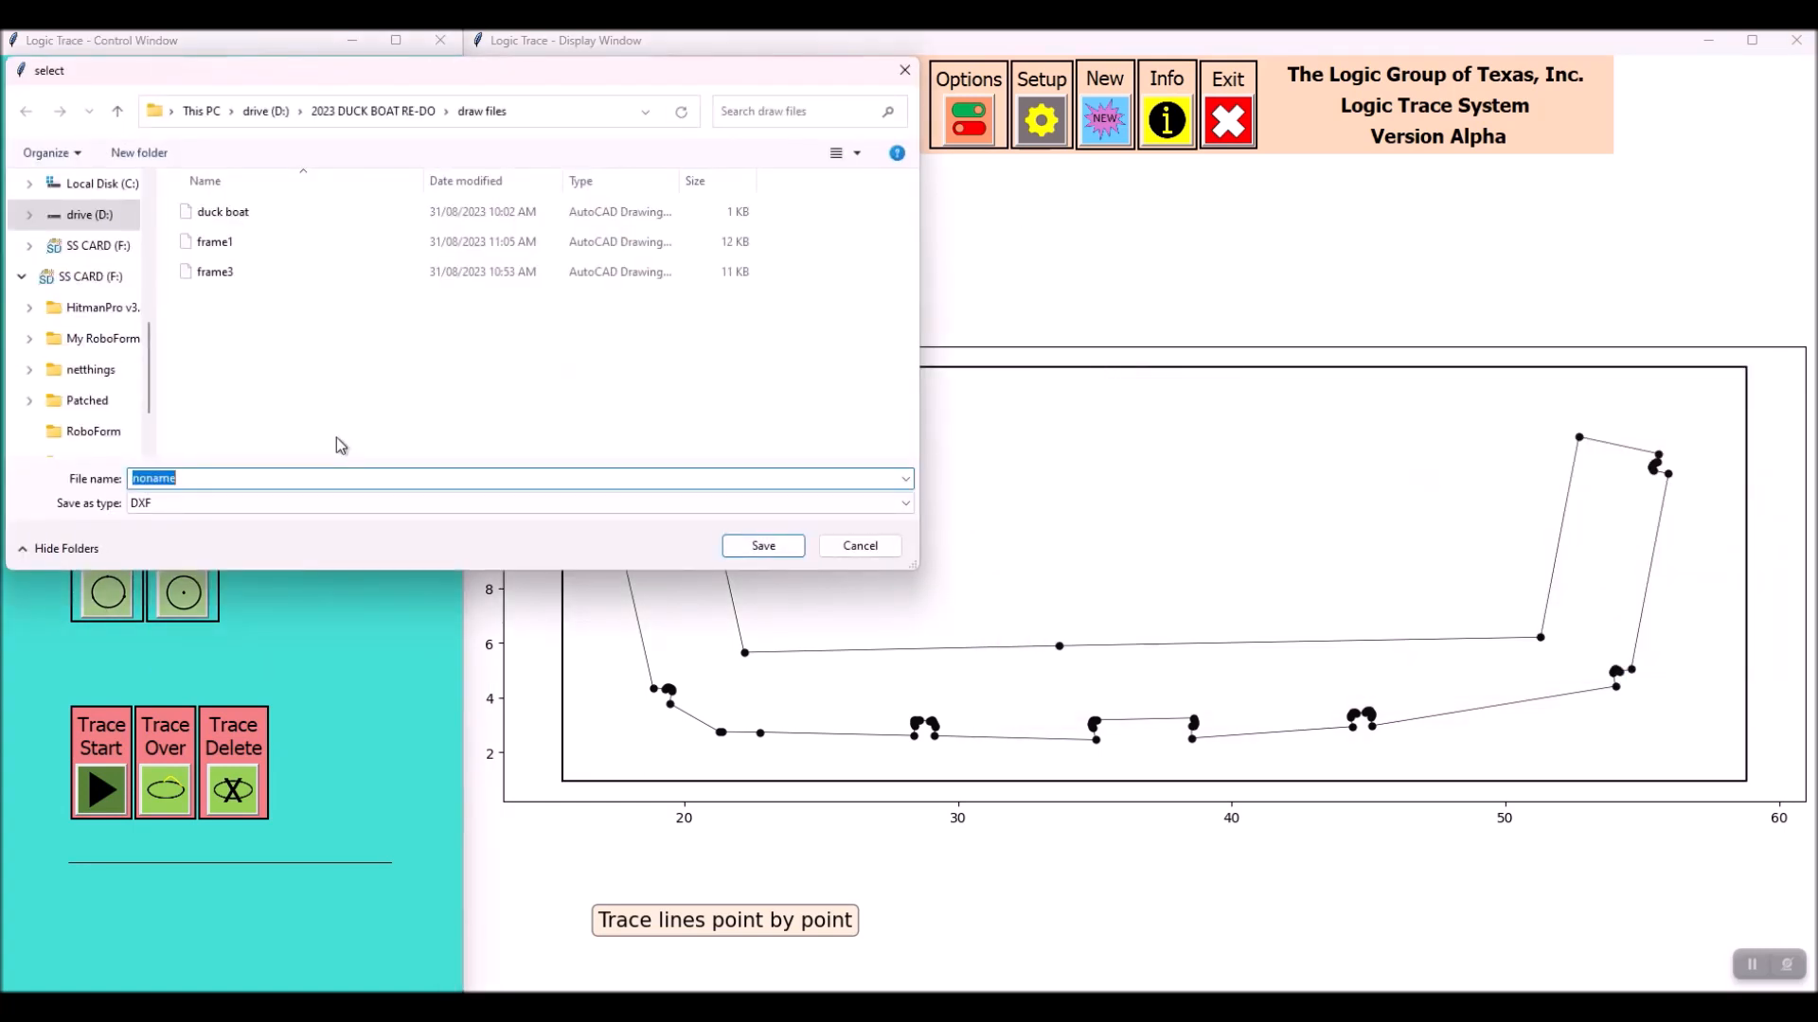
Save the U-shaped outline as a DXF file and clear the display with New
click(761, 546)
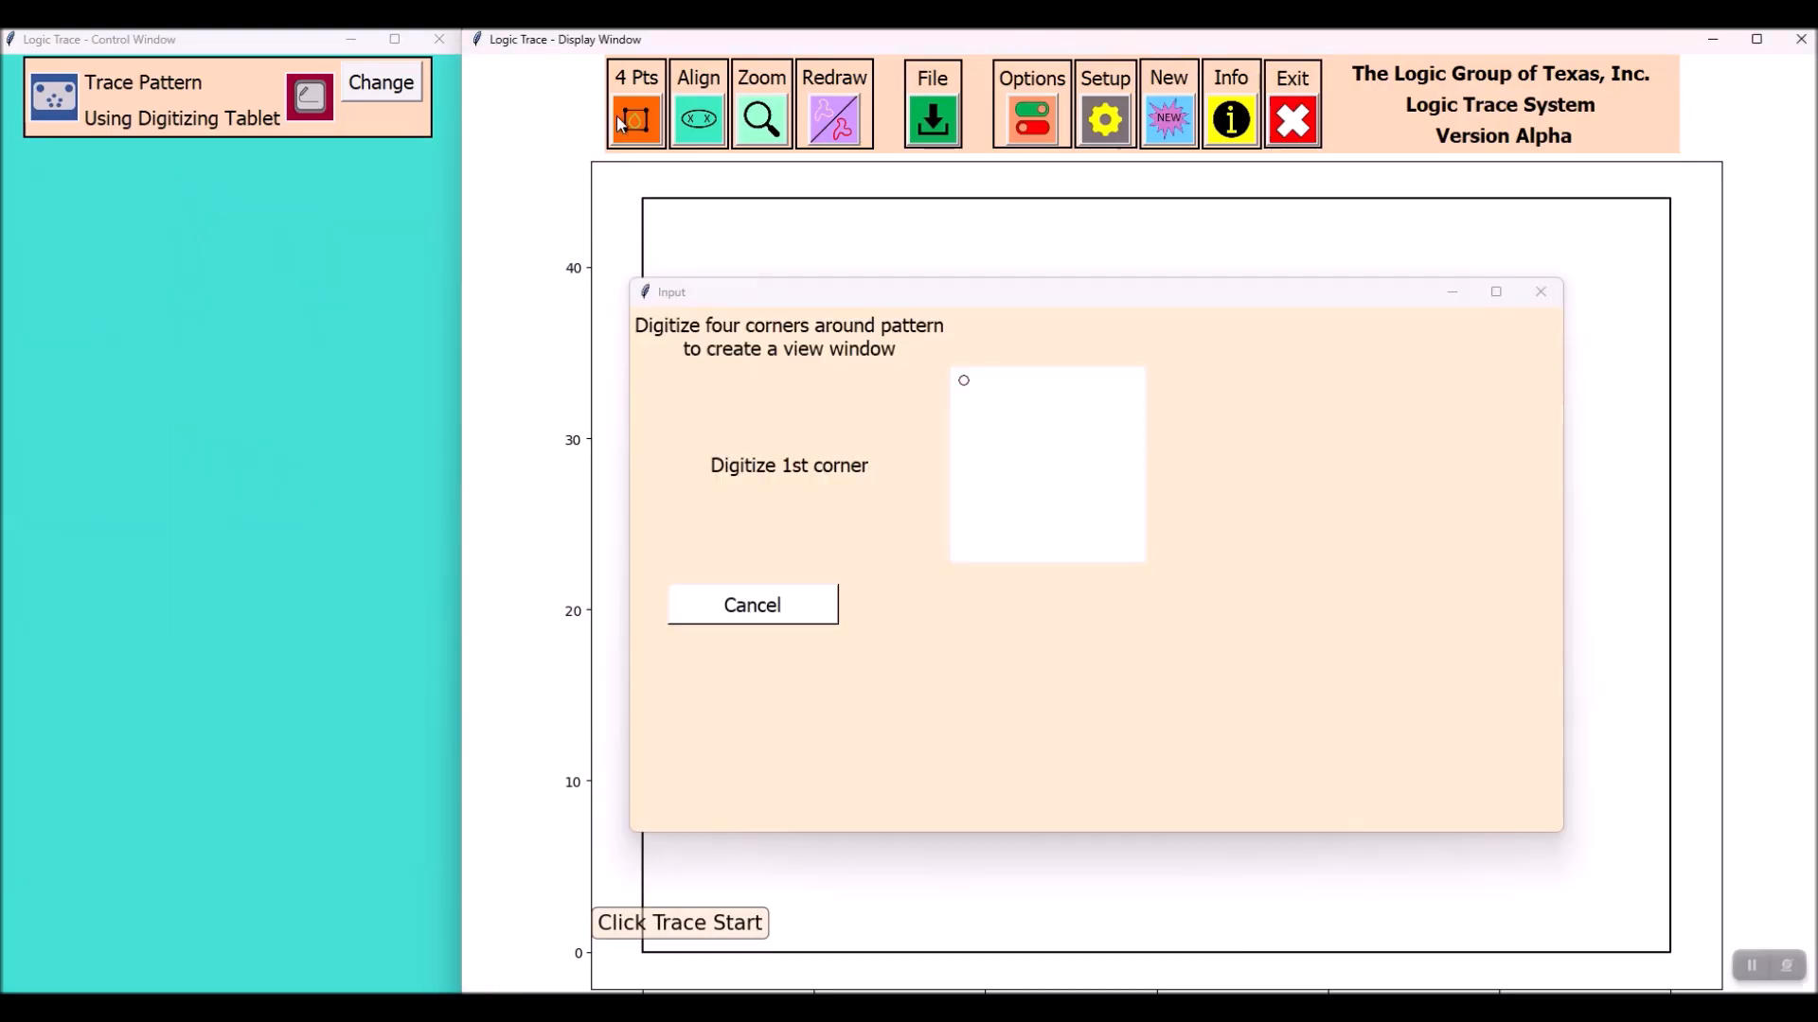
Refit the view and trace the outer bow outline with its curve-fitted end
click(962, 545)
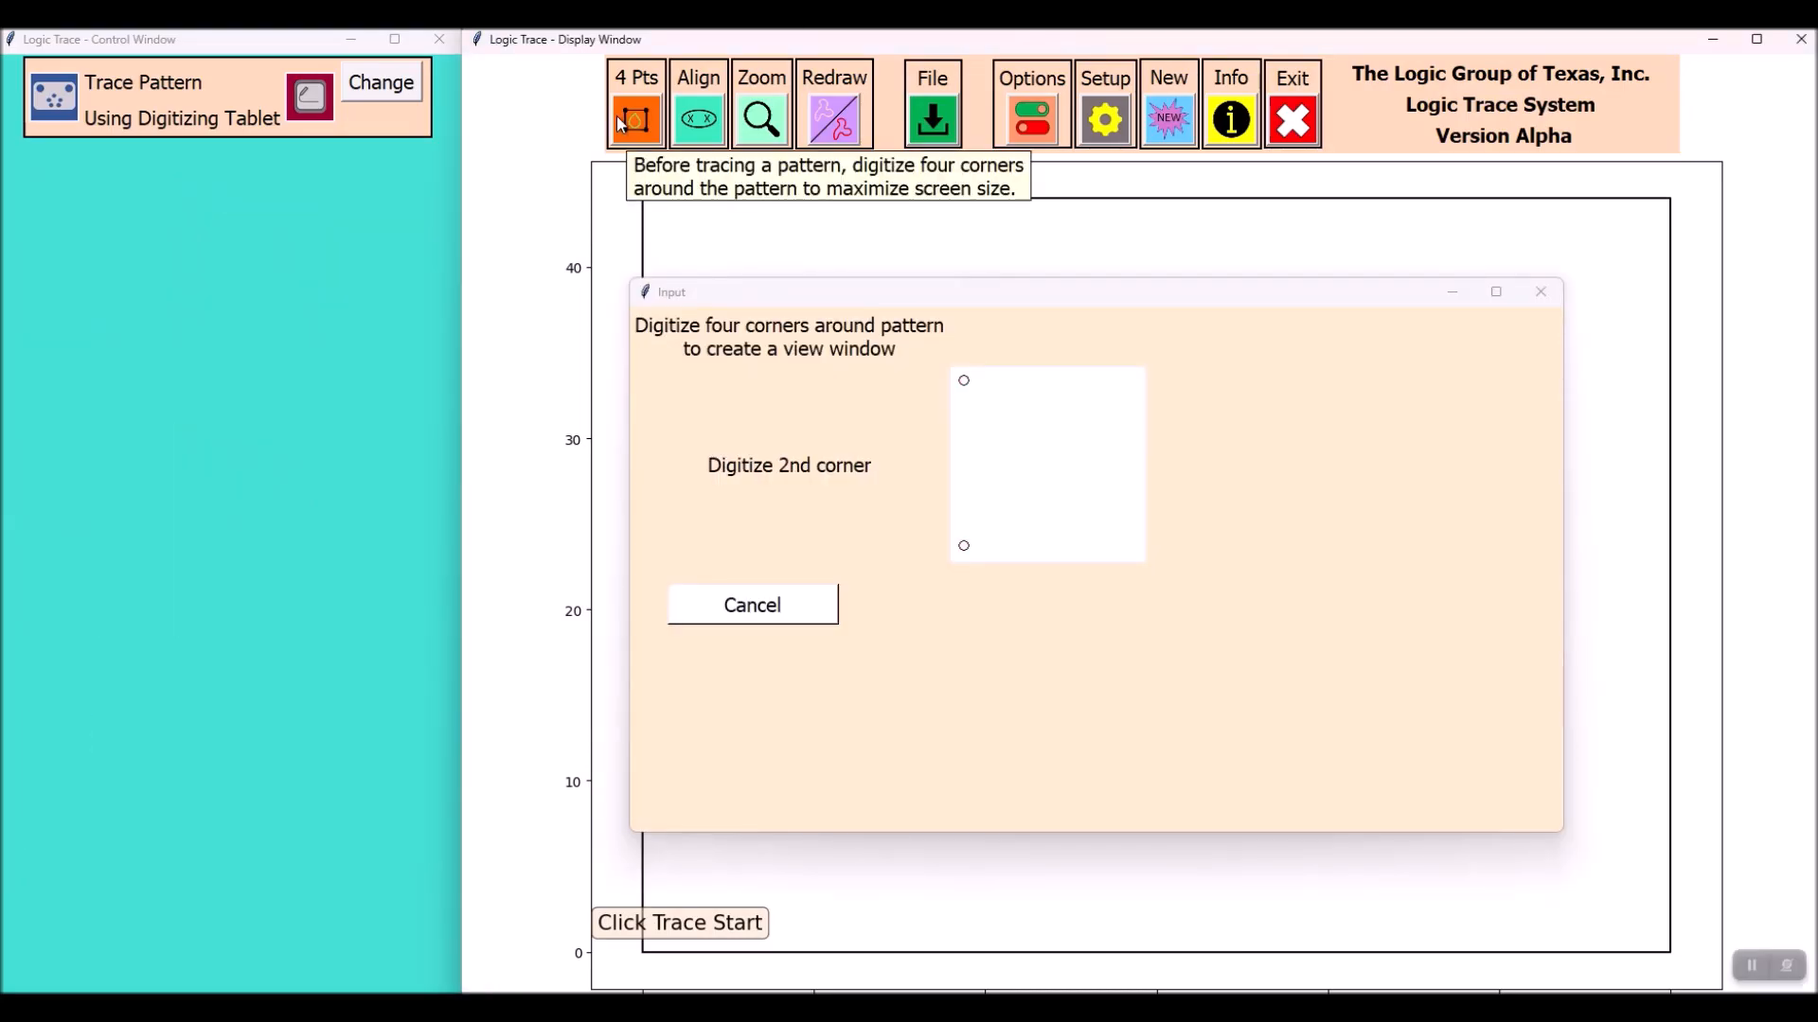
click(751, 604)
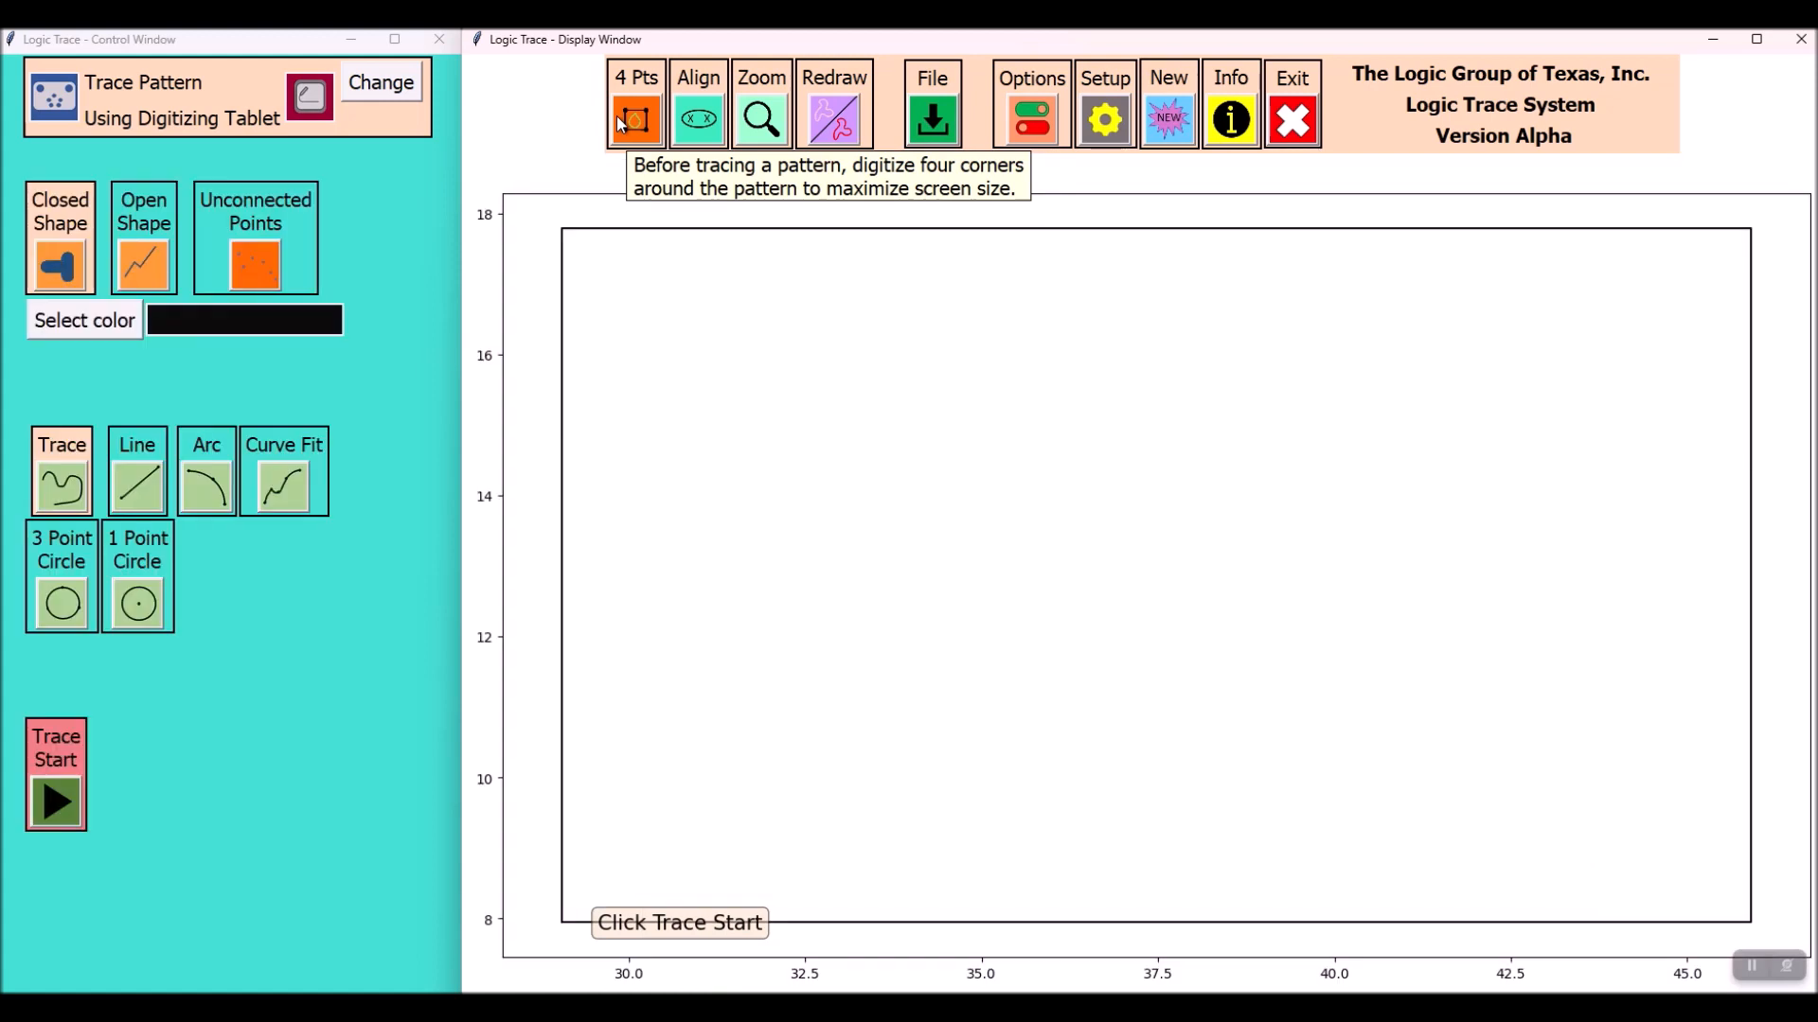
click(55, 802)
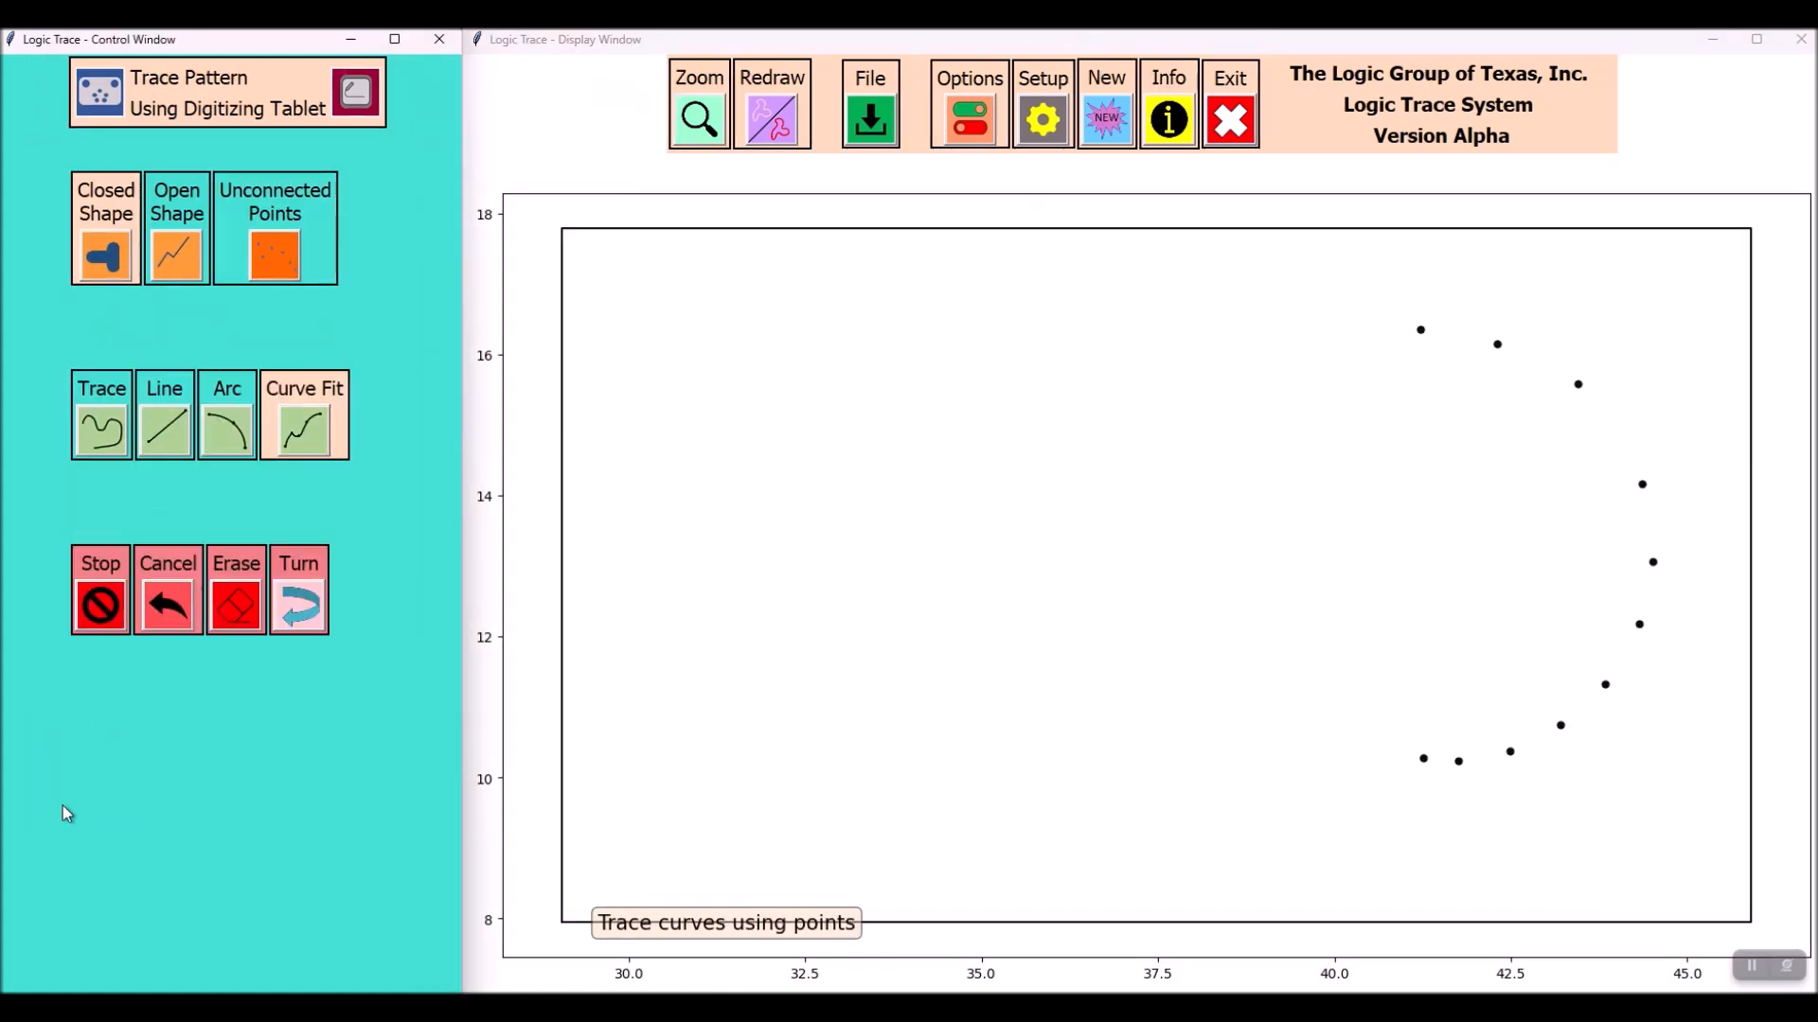
click(164, 415)
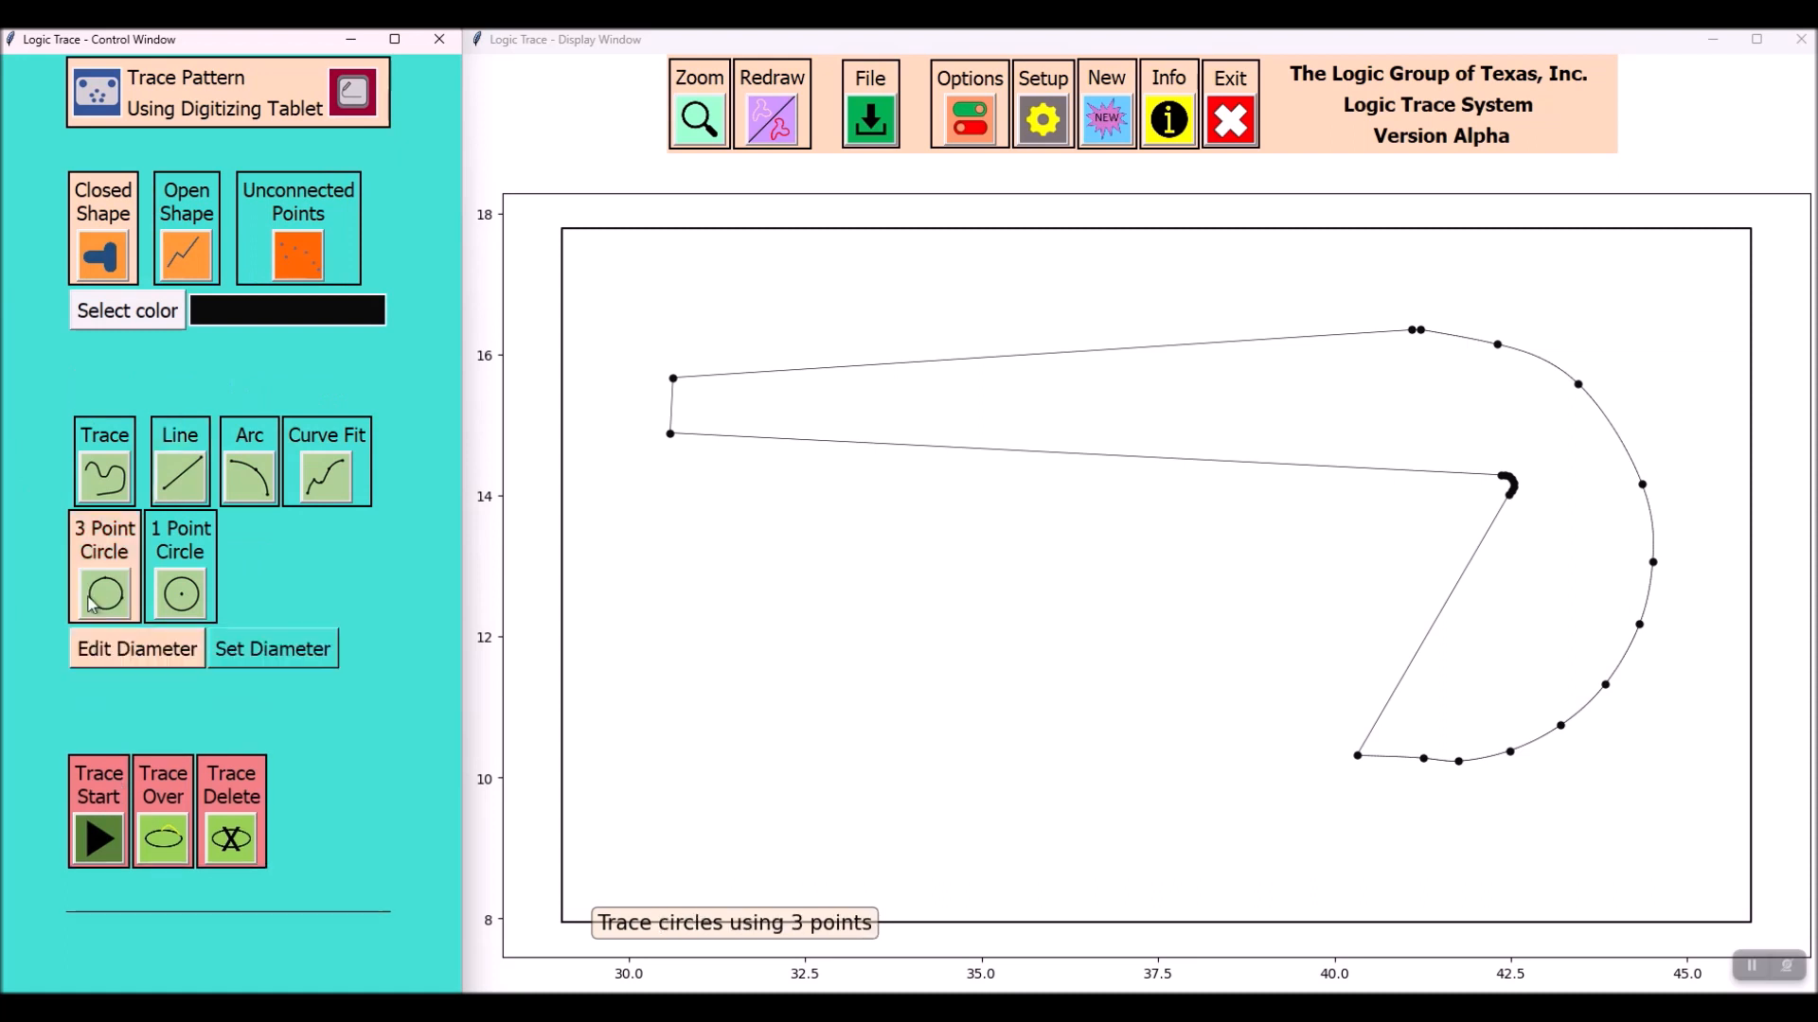
Add two small three-point circles and start saving the drawing as 'outer bow'
click(135, 648)
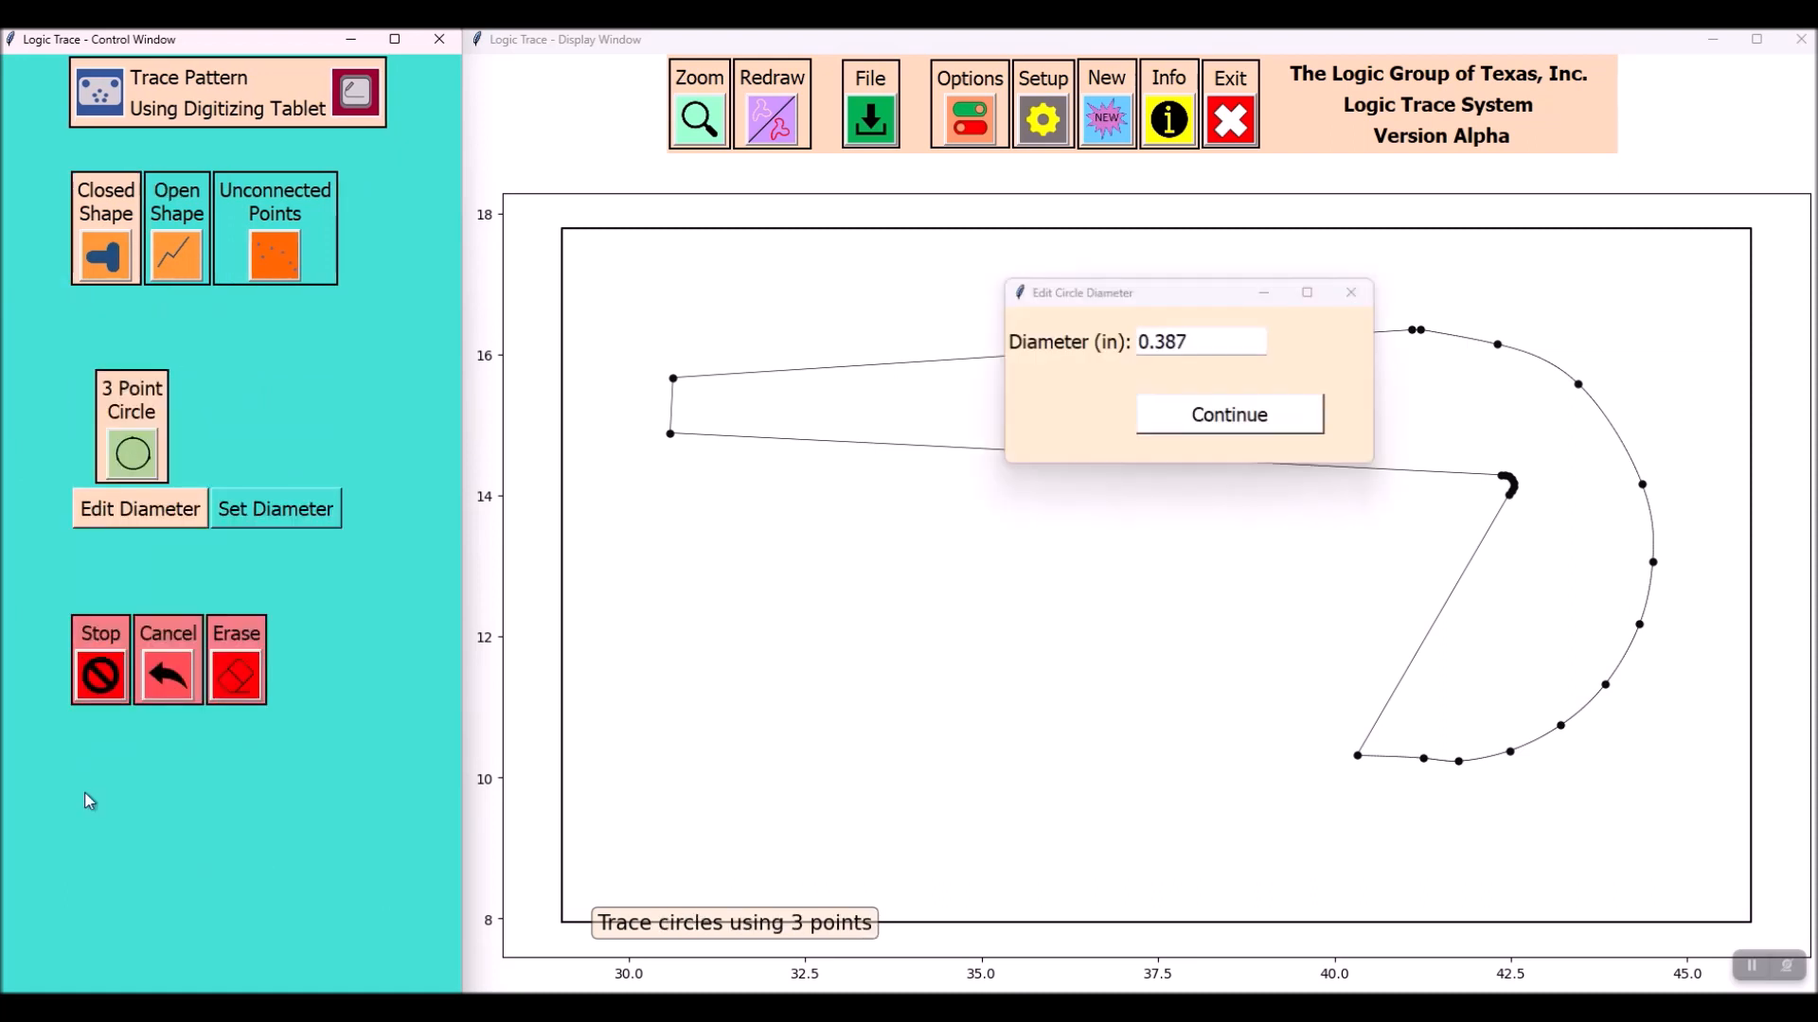
click(1228, 413)
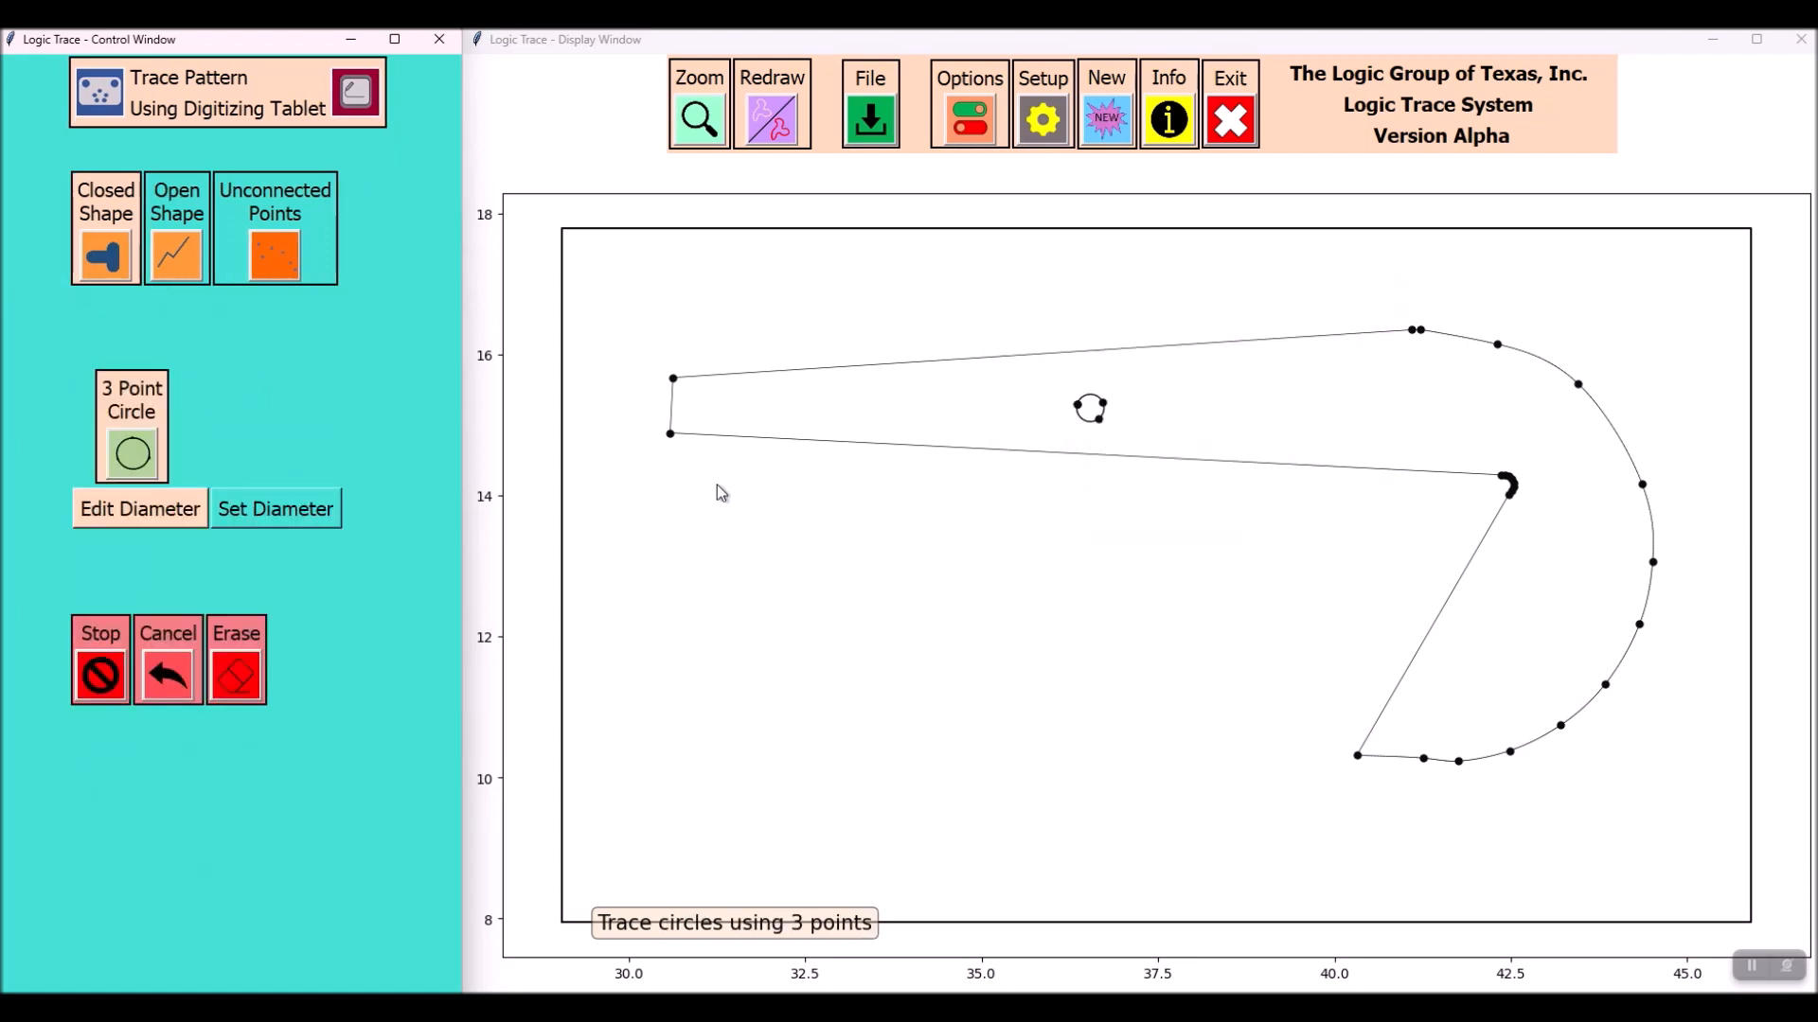
click(139, 508)
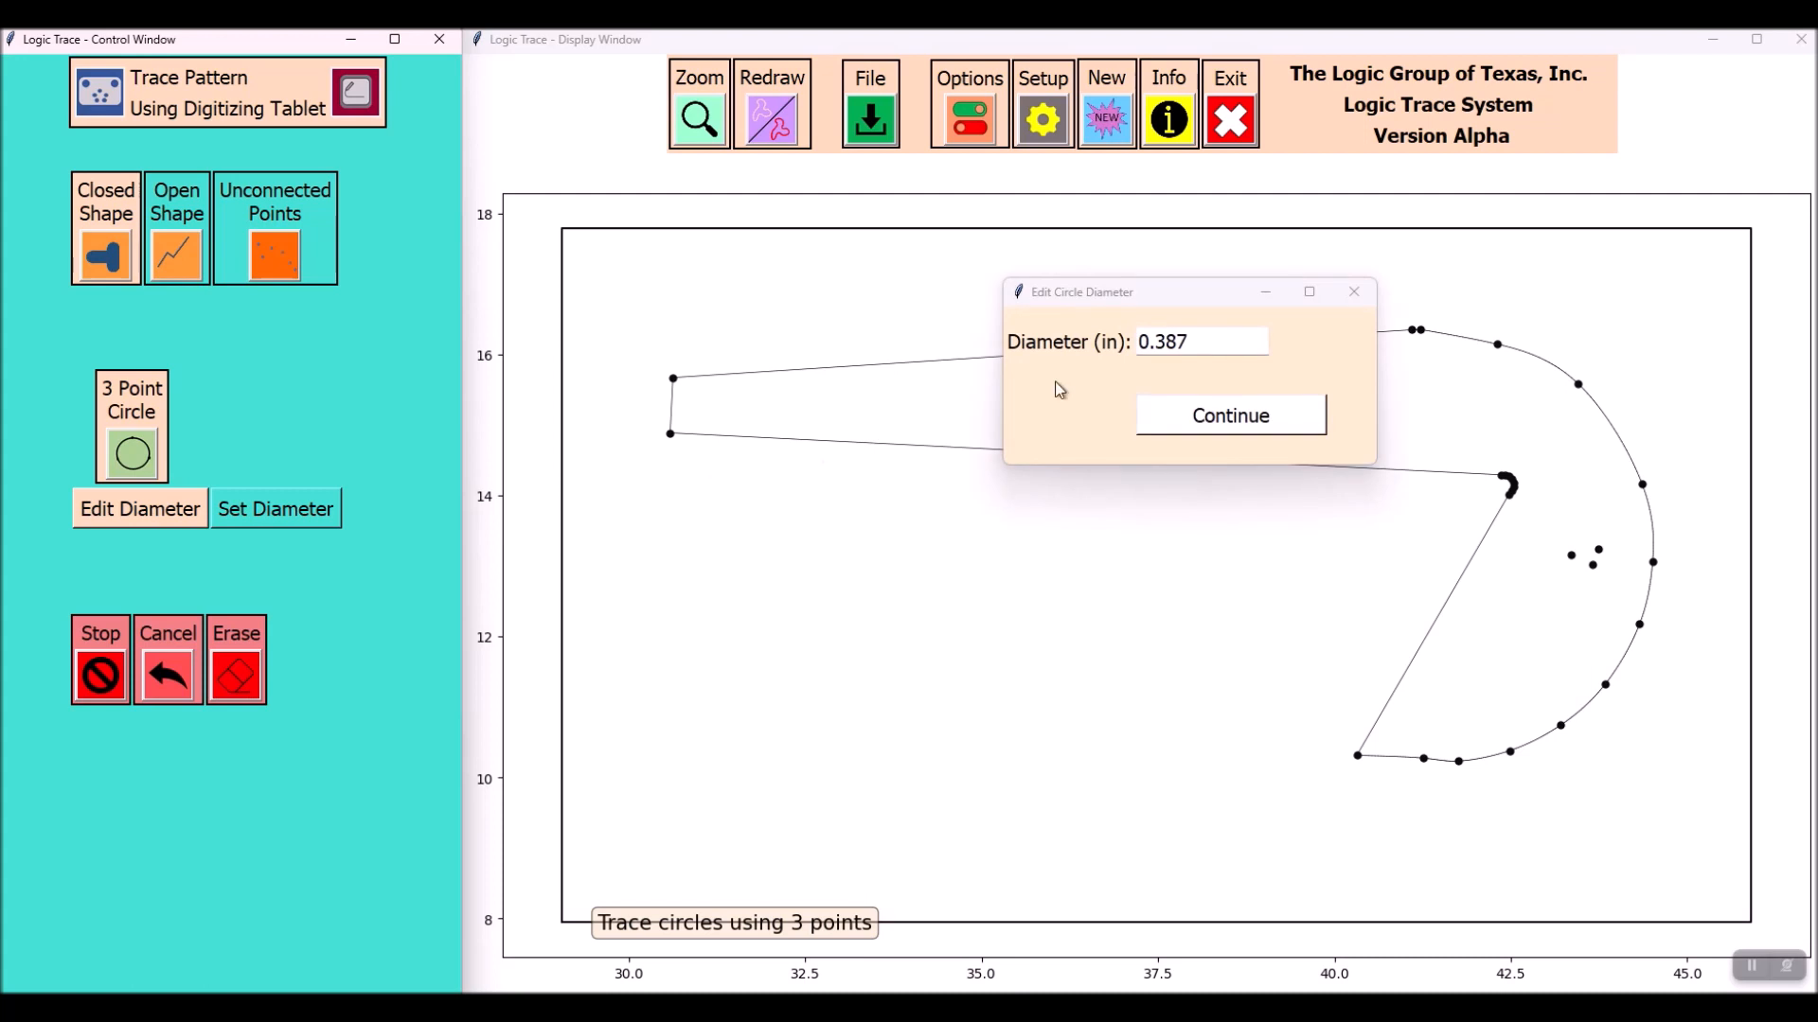
click(1228, 415)
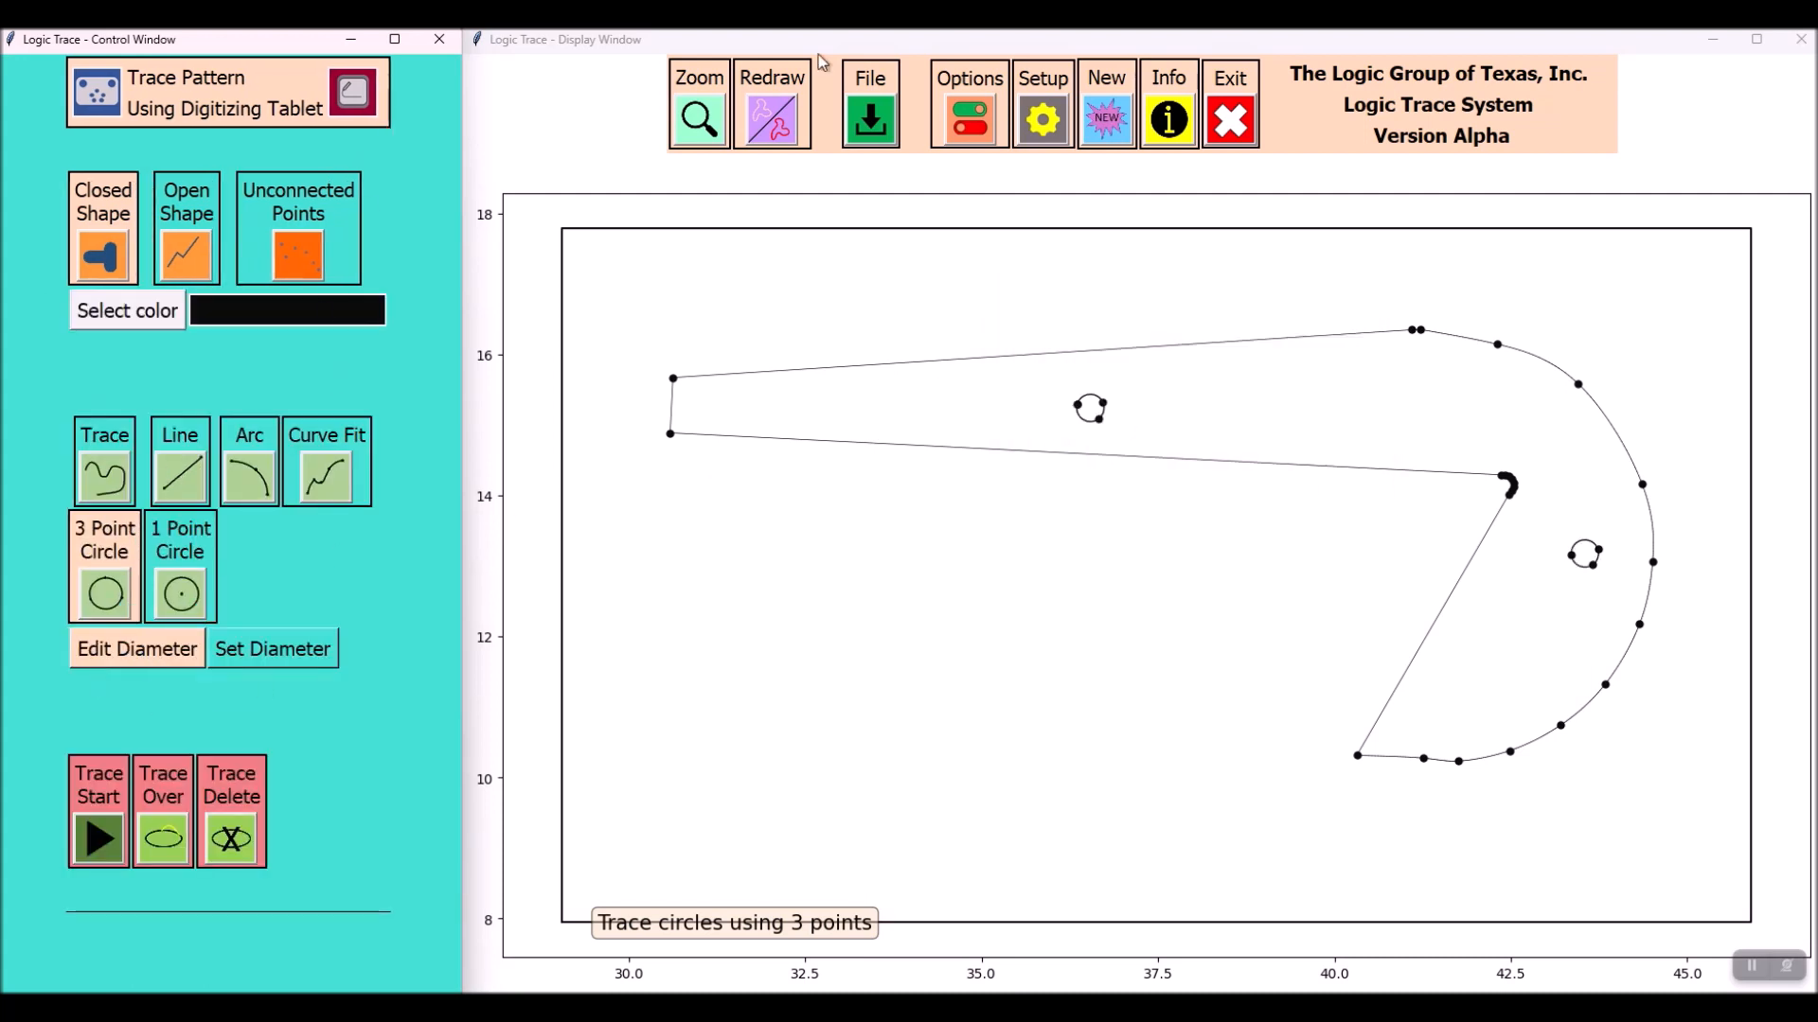
click(868, 103)
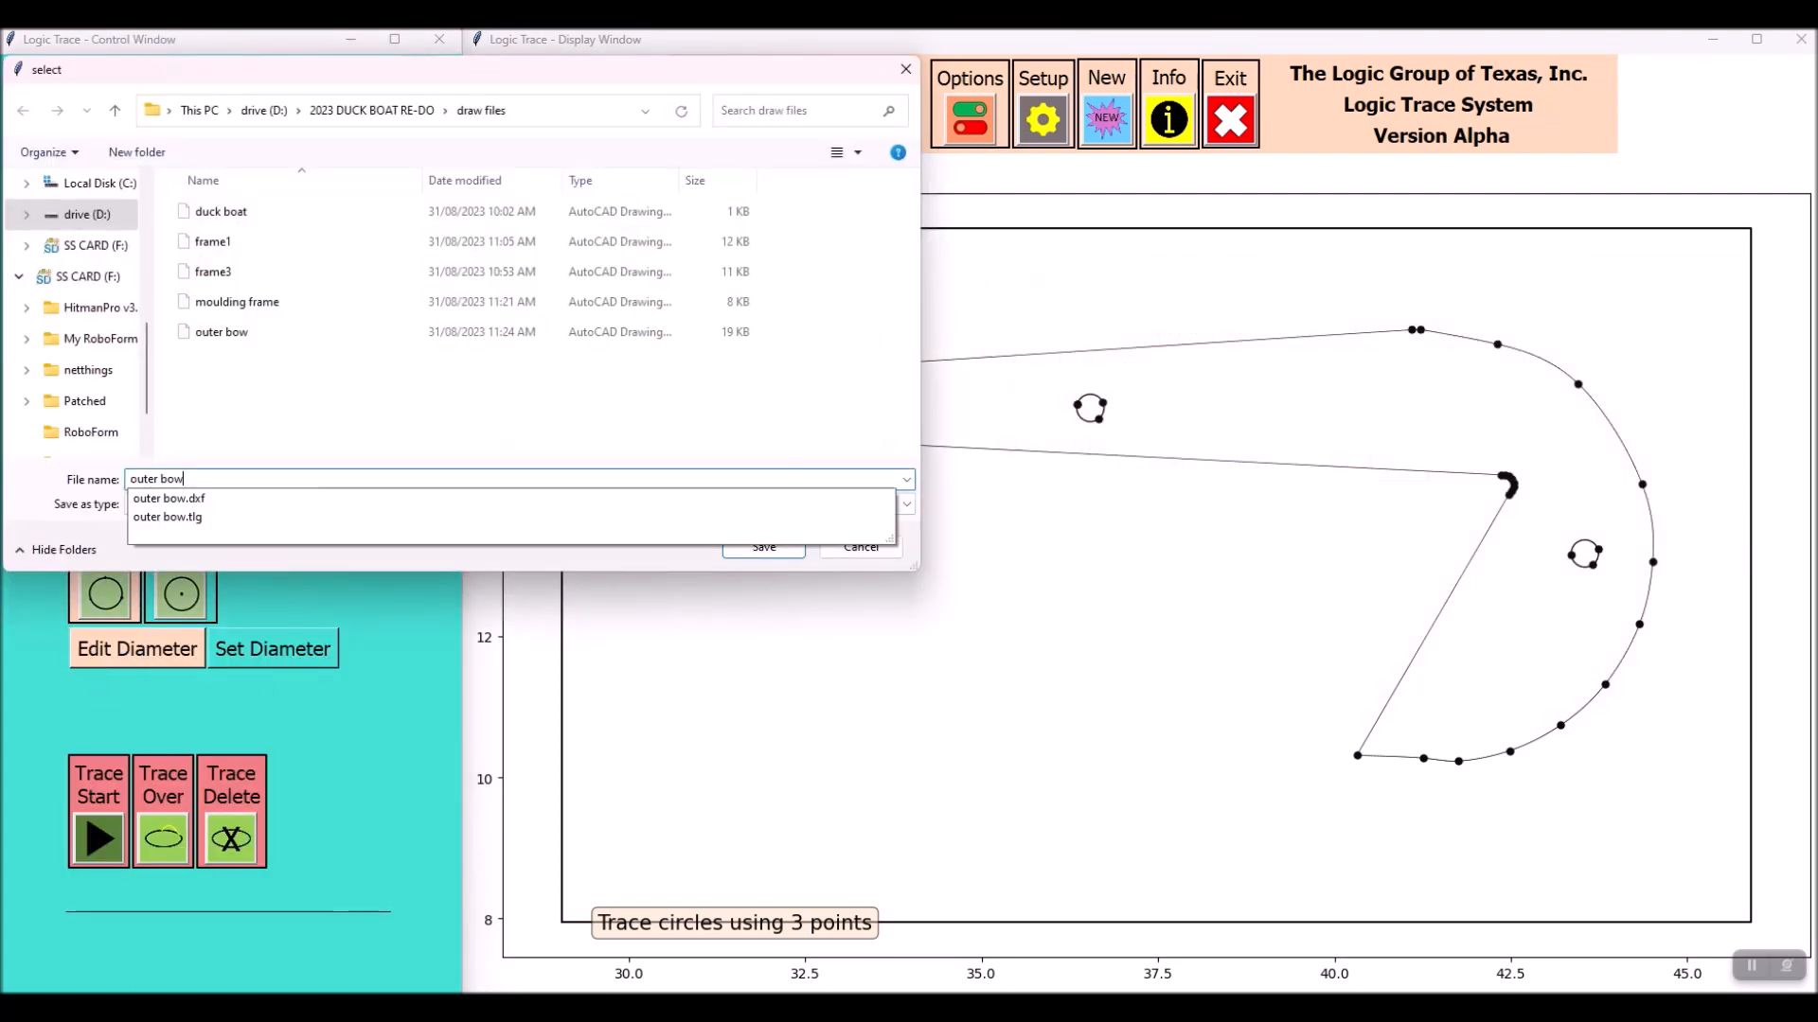
Save the outer bow DXF, then refit an empty view with Line tracing selected
click(763, 546)
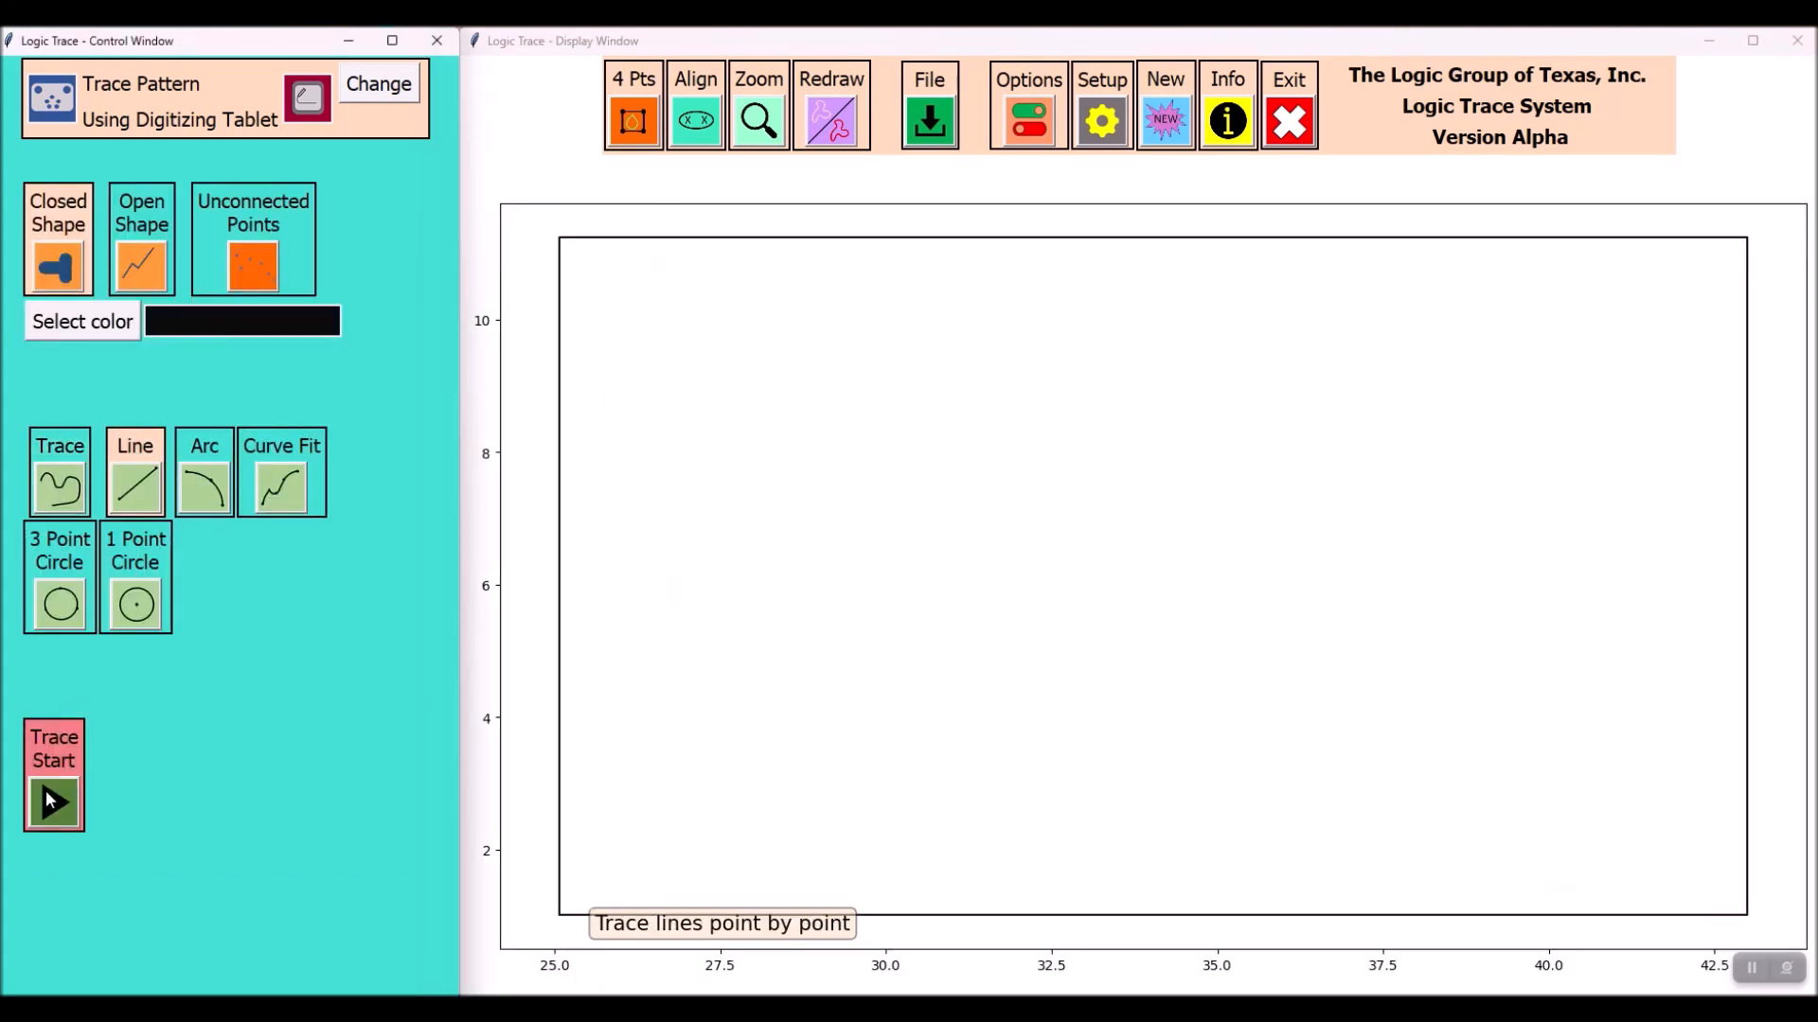
Trace the straight sides and curved top edge, then add two three-point circles
click(52, 800)
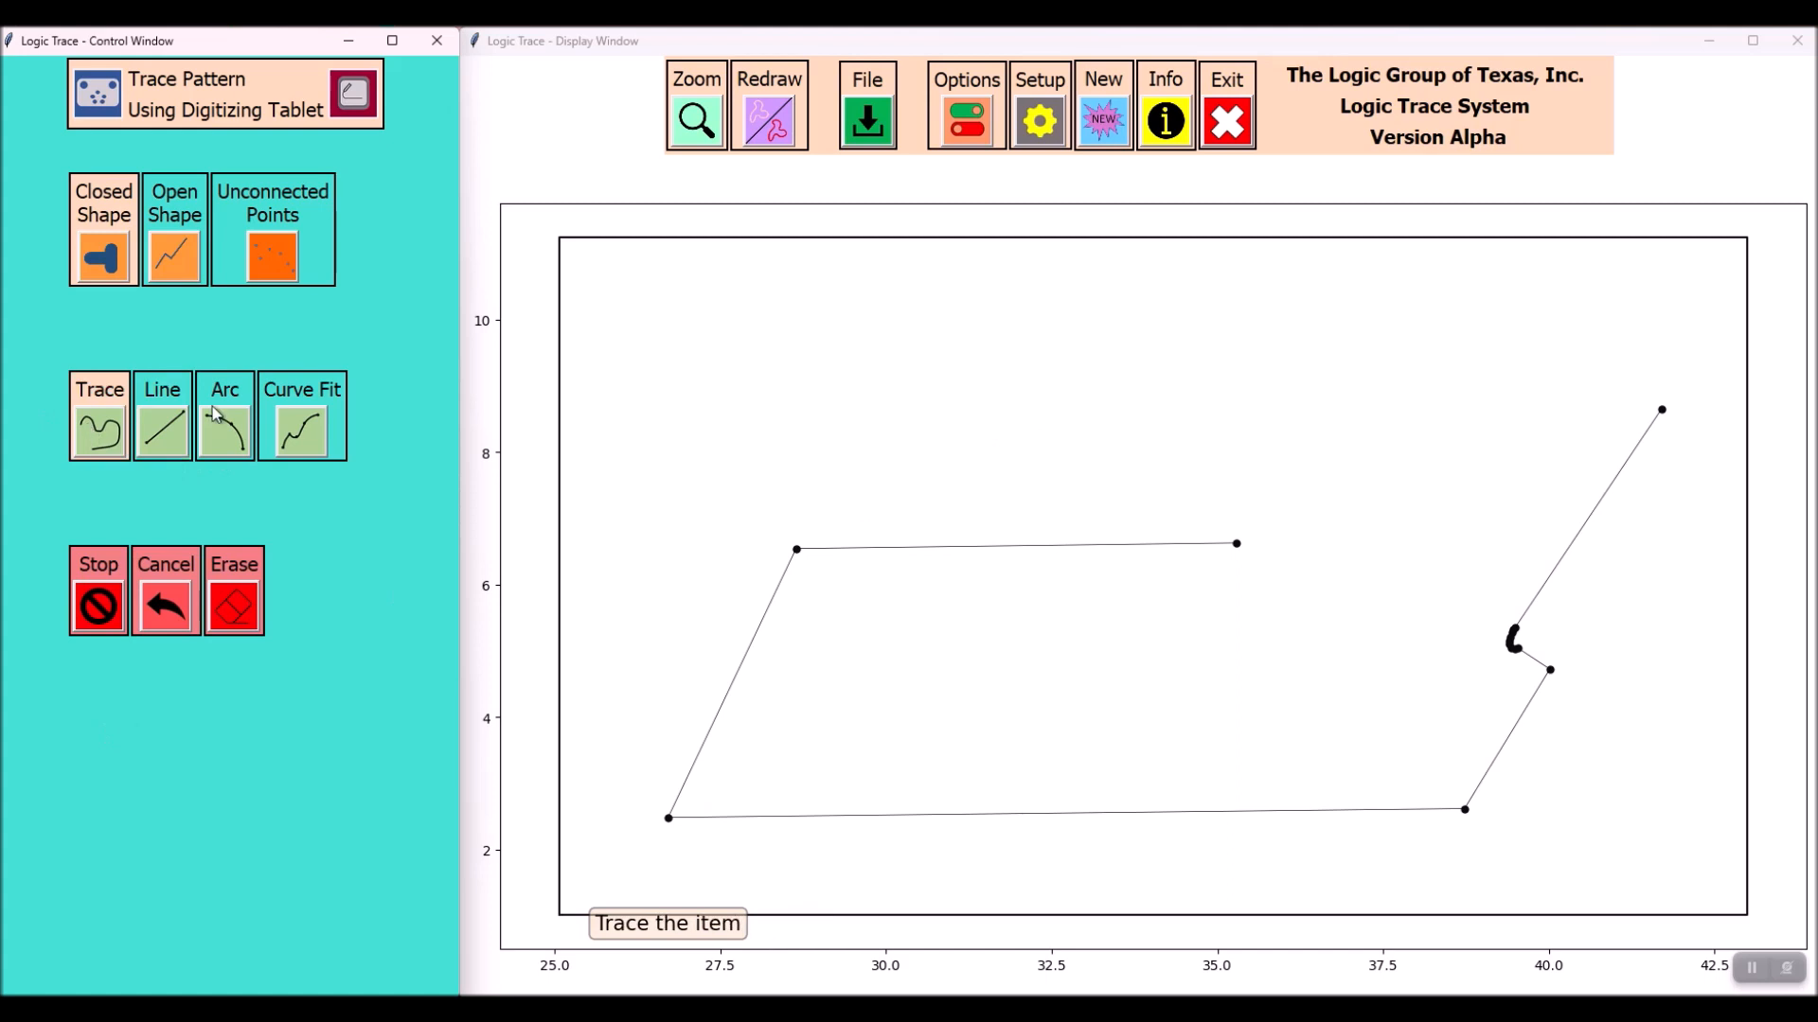
click(224, 415)
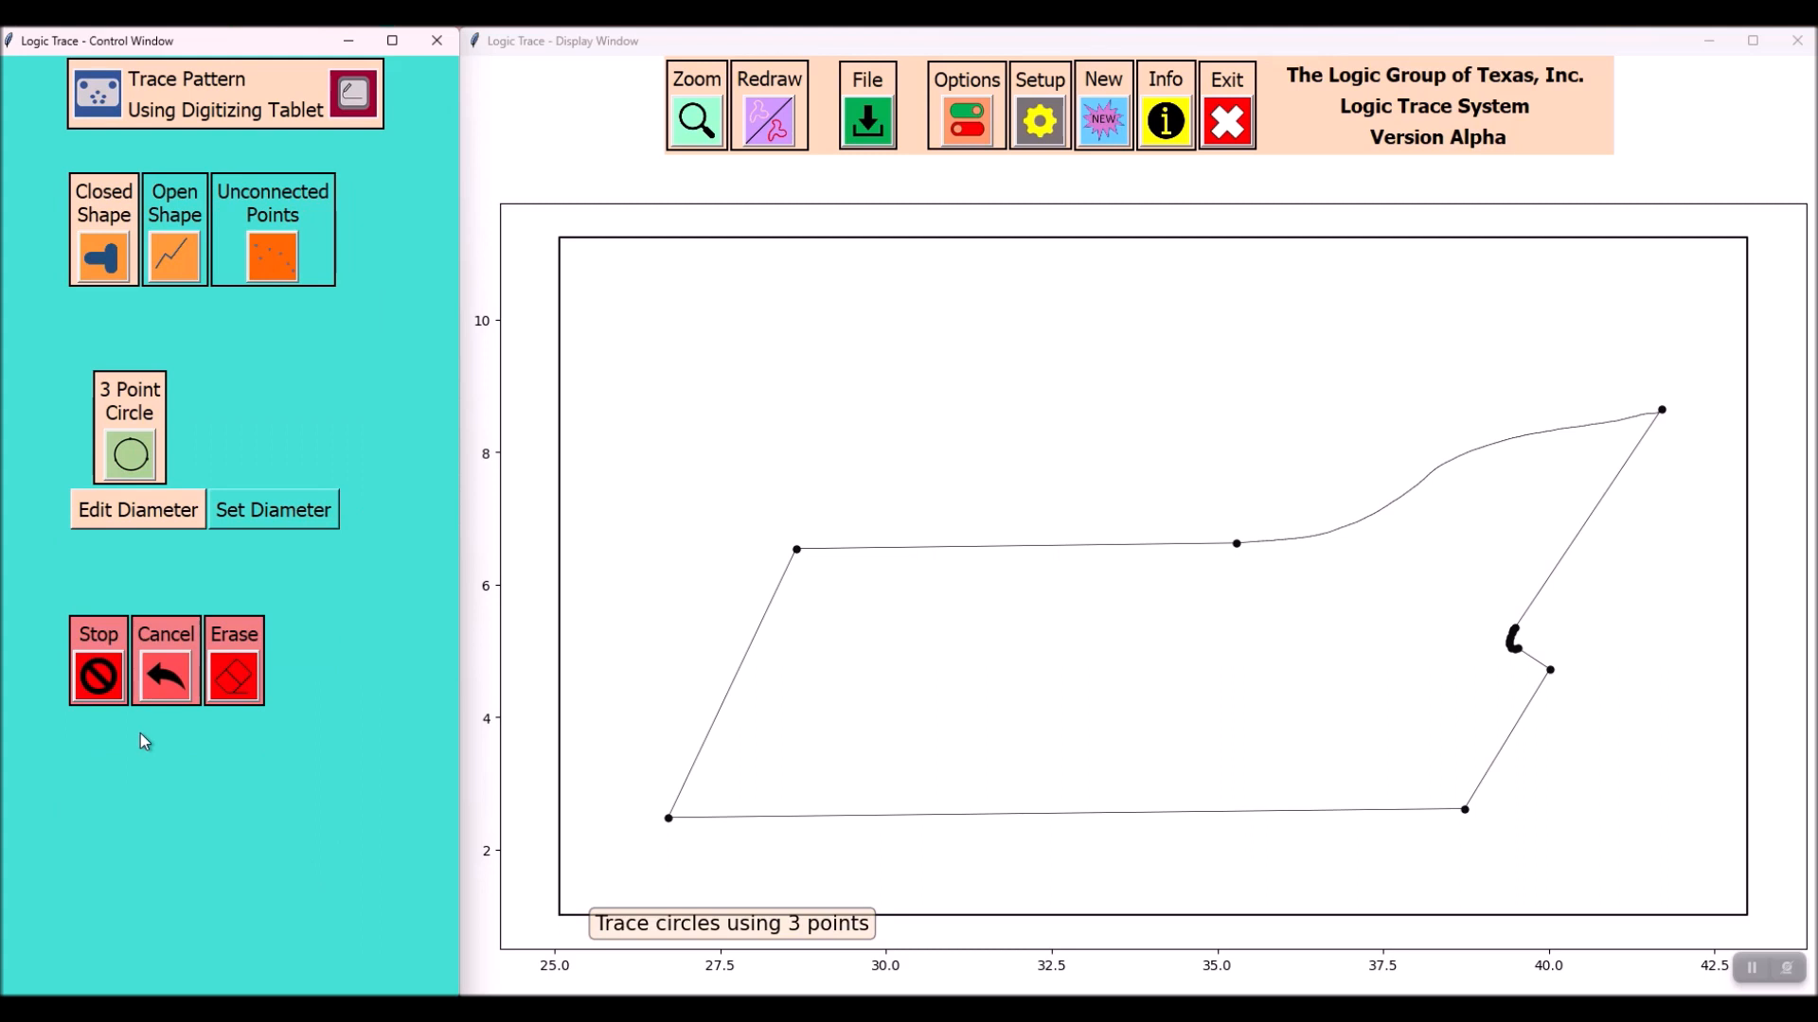
click(136, 510)
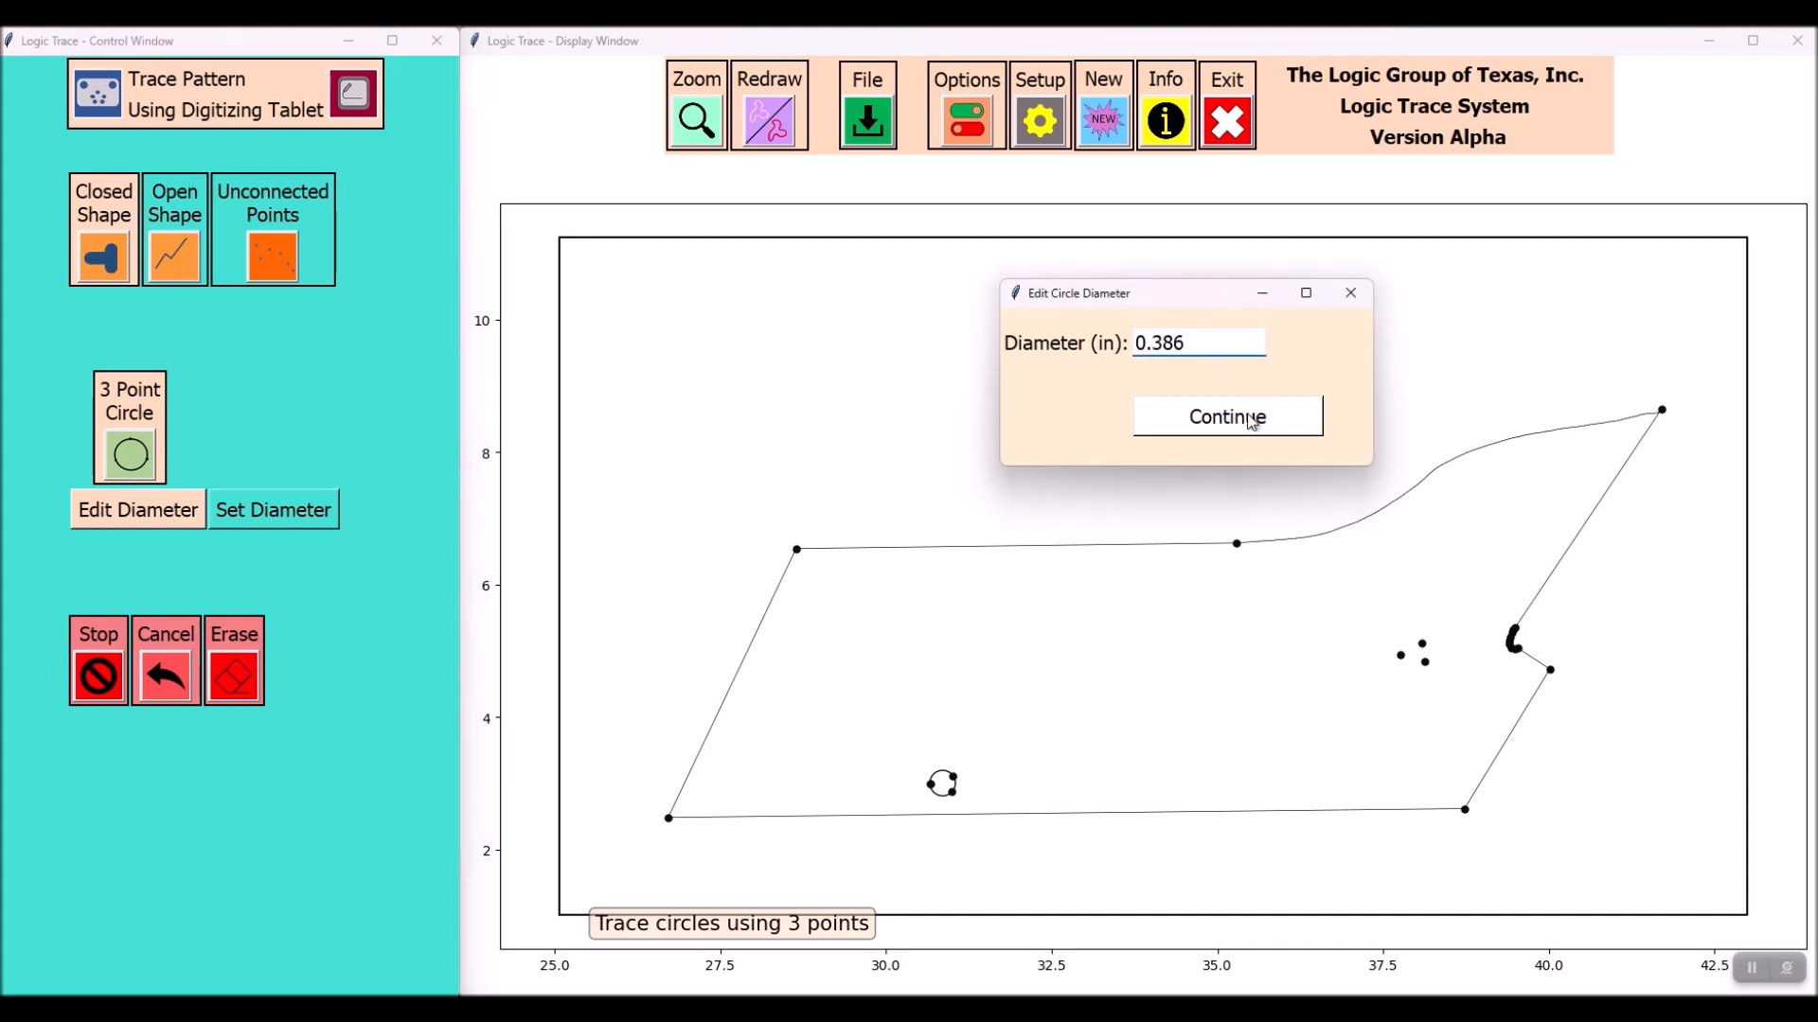
click(1225, 418)
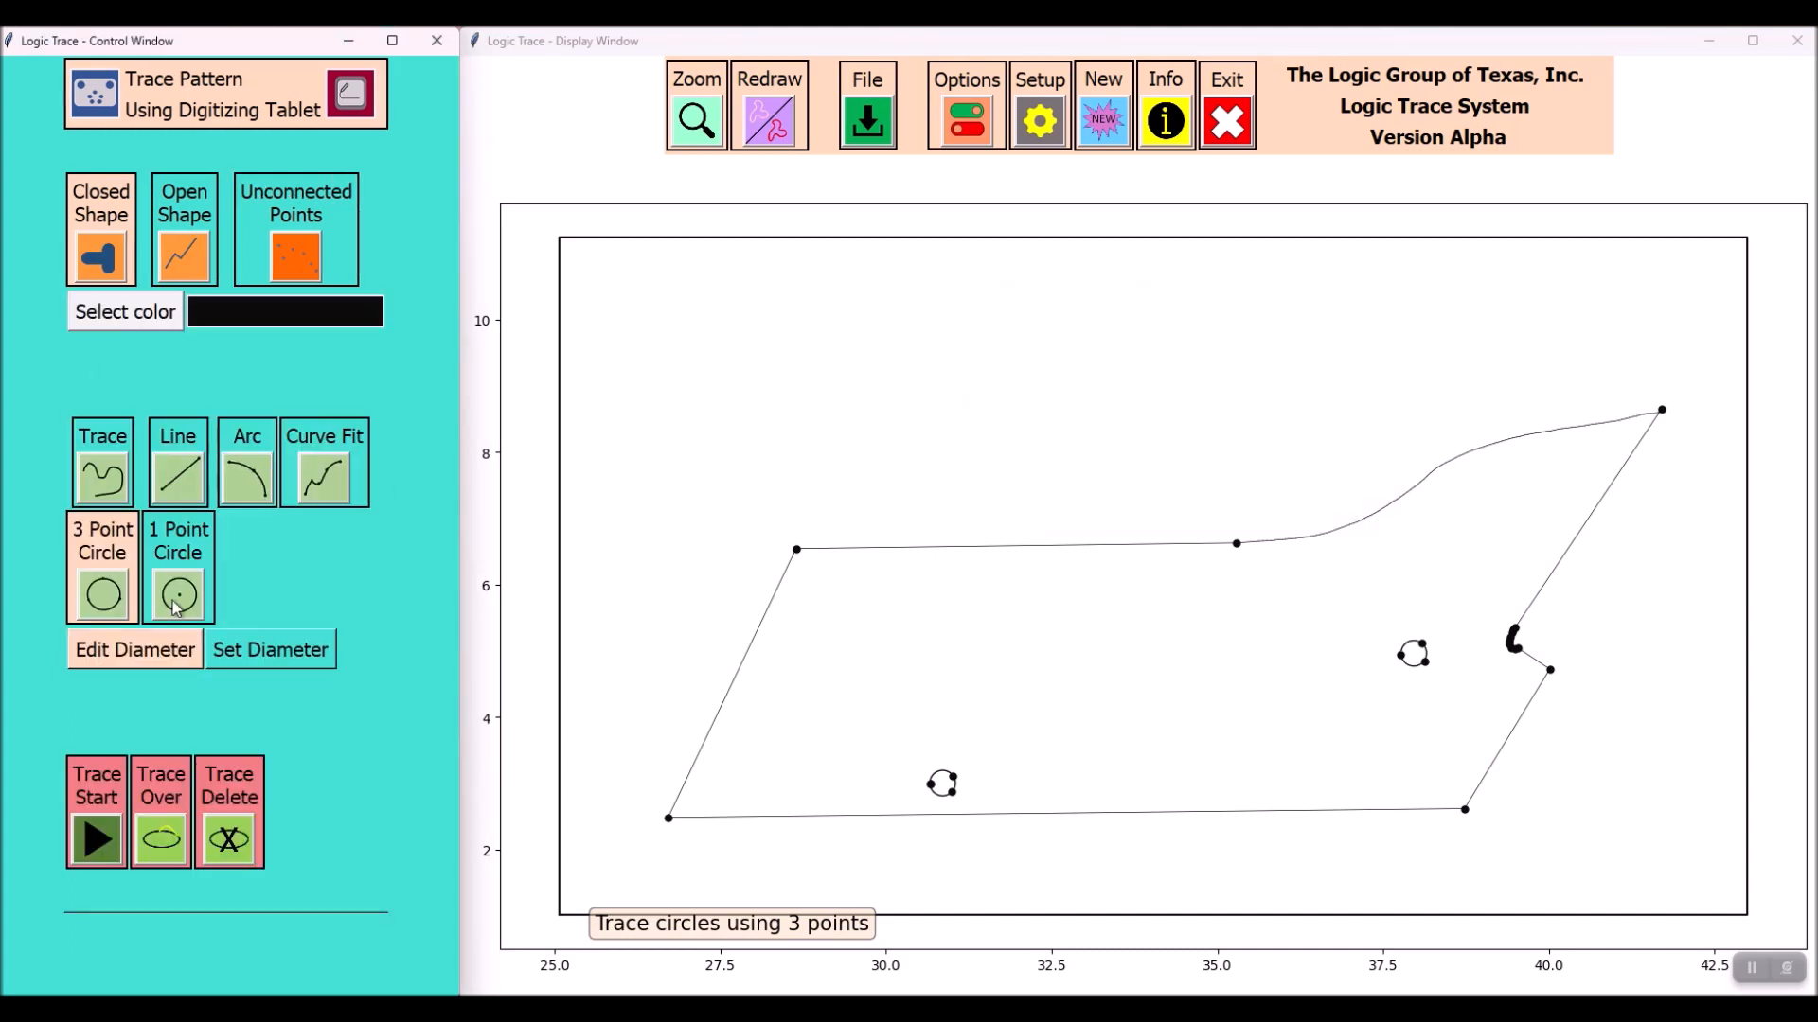